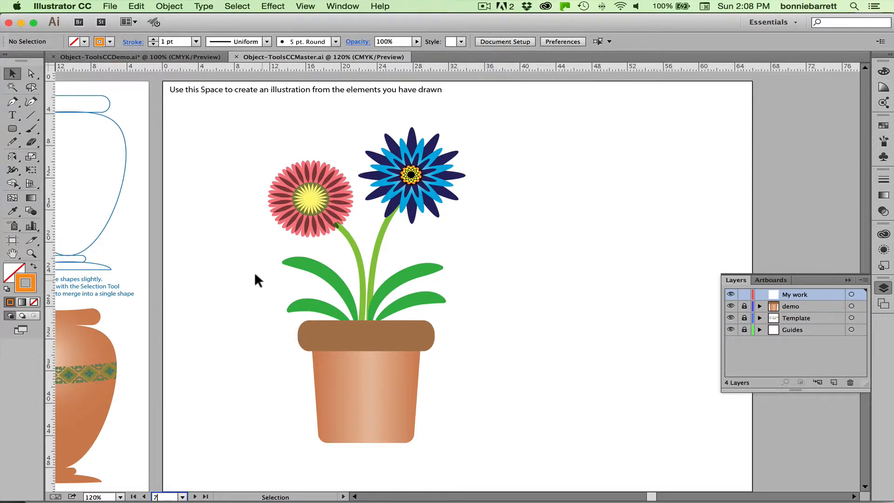
mouse_move(344, 356)
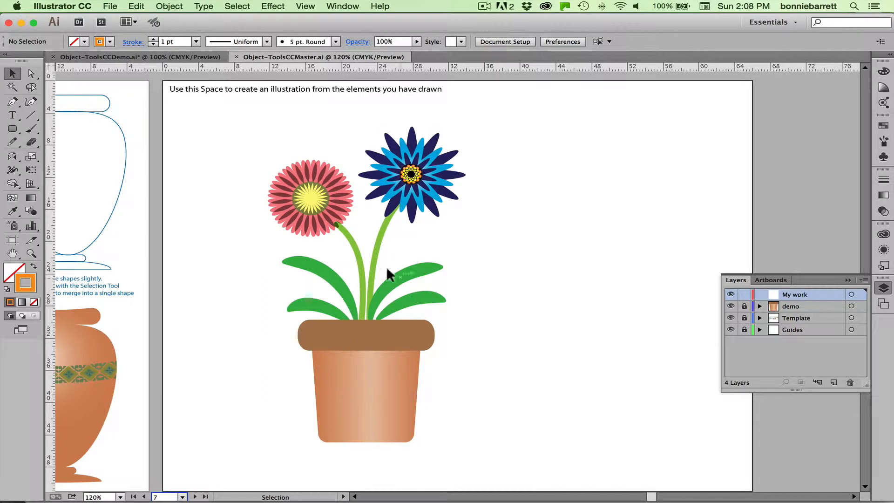
mouse_move(425, 290)
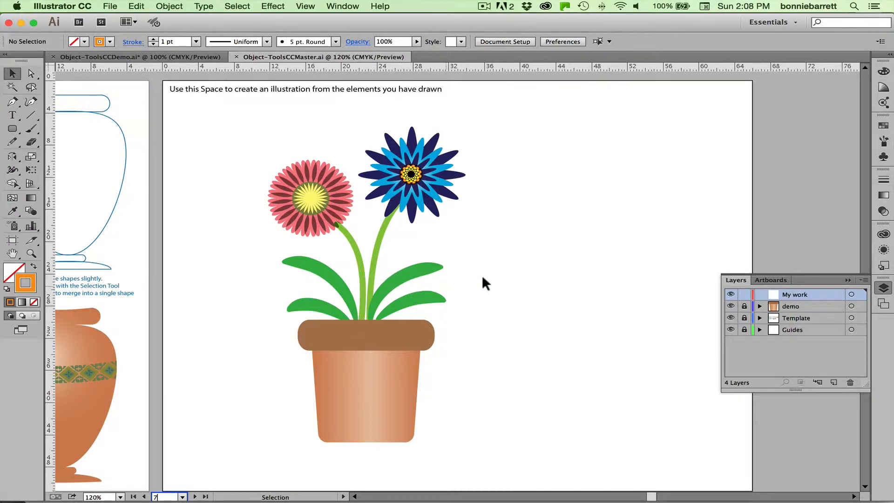
mouse_move(459, 385)
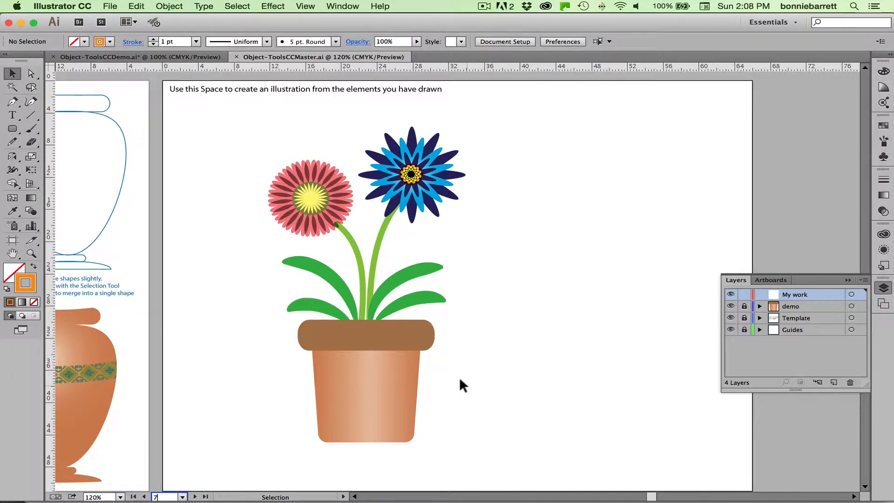
mouse_move(465, 384)
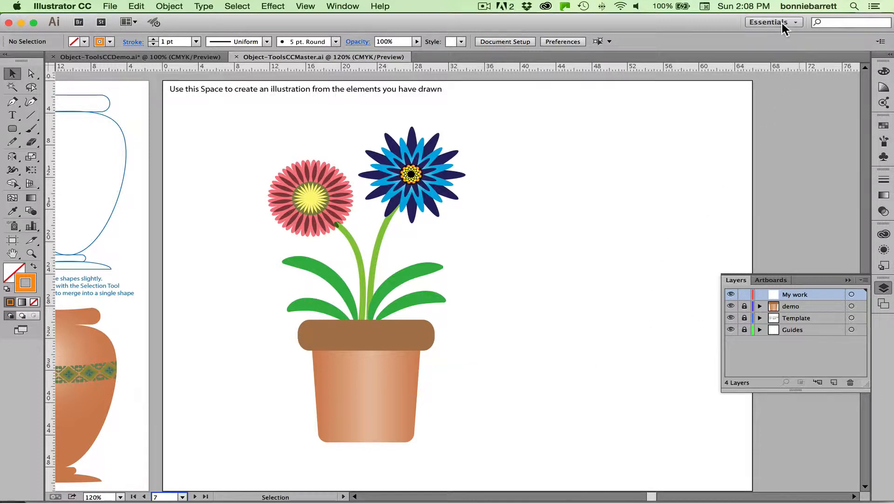
Step: Reset the Essentials workspace, close the Libraries panel, and open the artboard list
click(773, 22)
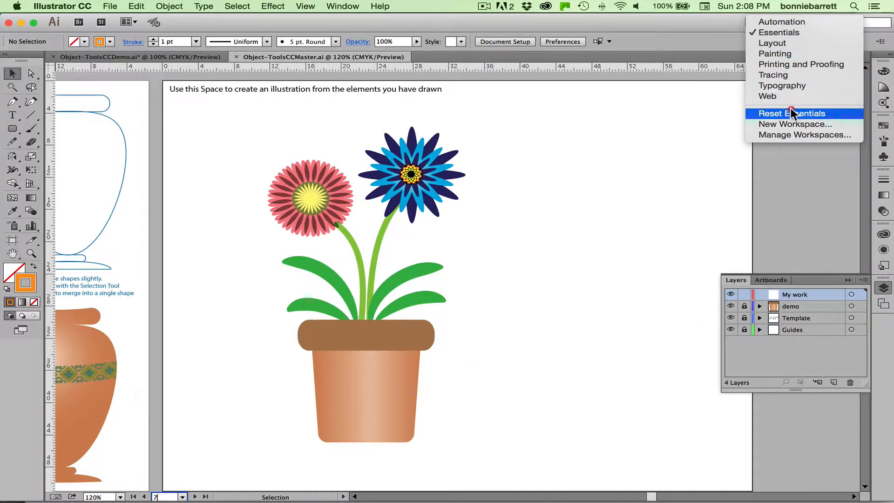
click(792, 113)
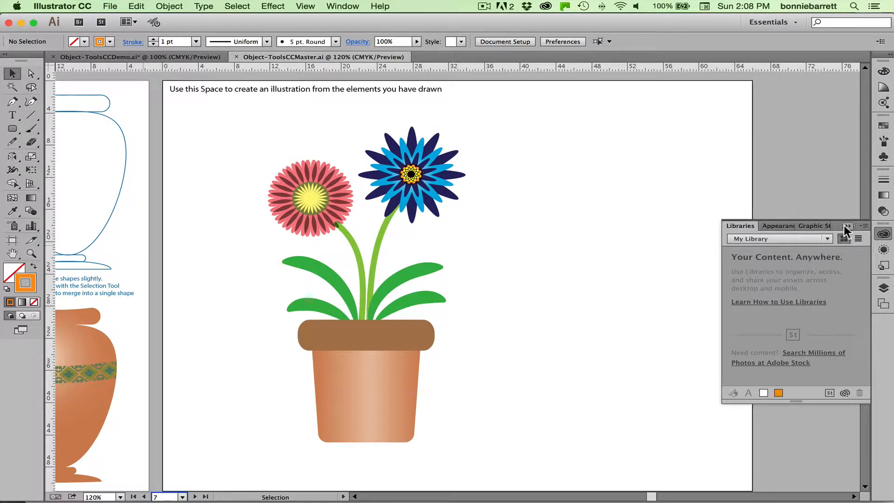
click(847, 226)
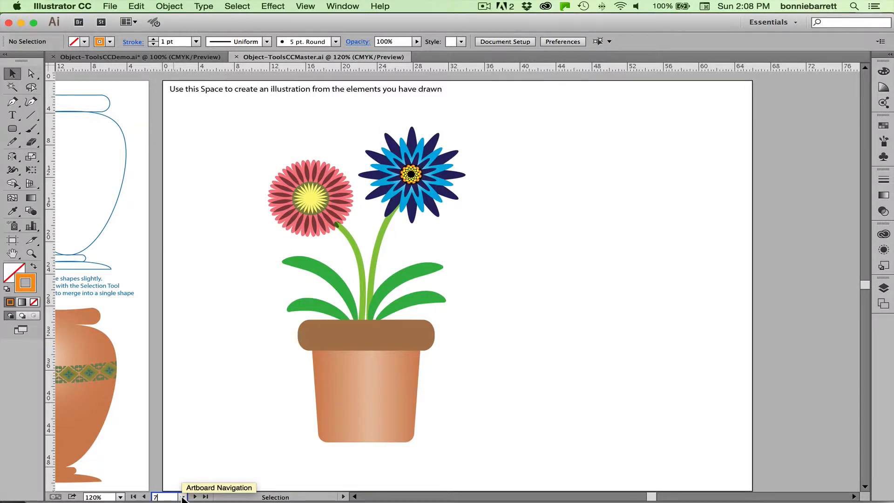
click(179, 497)
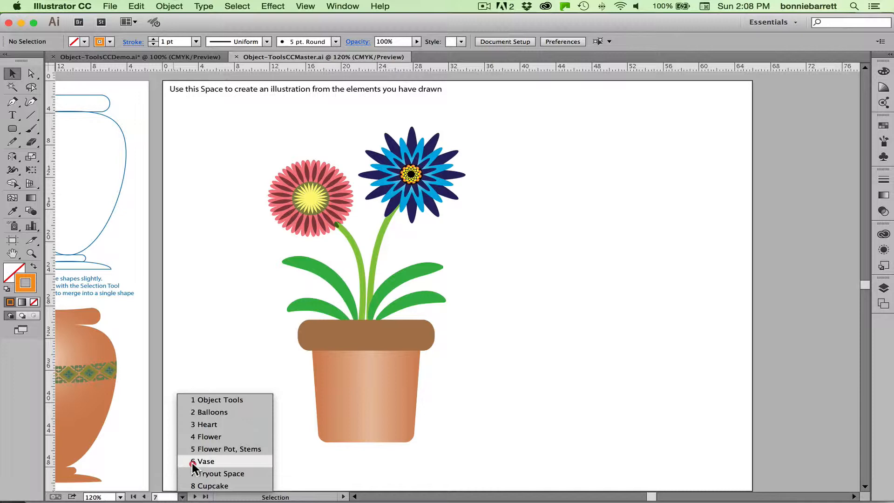
Step: Switch to artboard 5, Flower Pot, Stems
click(205, 461)
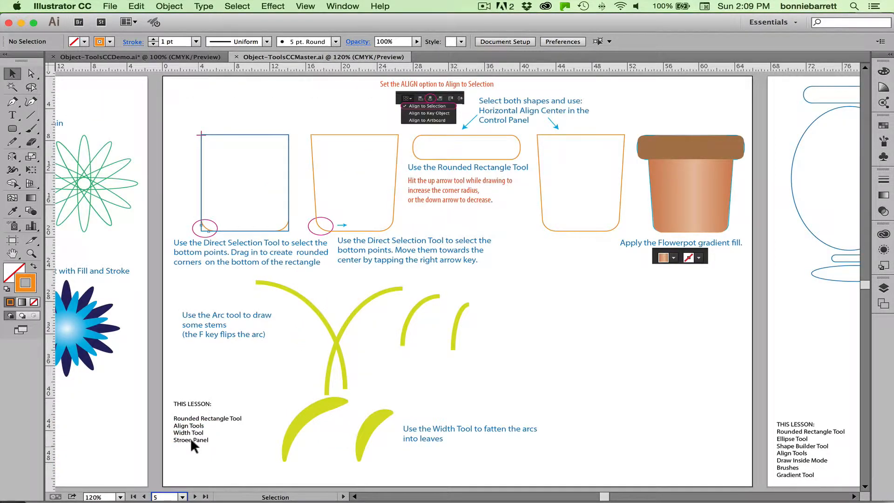
mouse_move(876, 276)
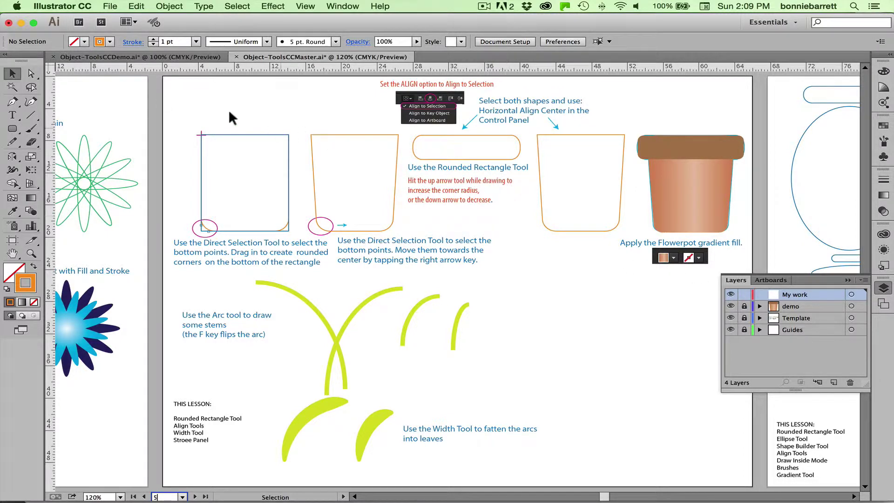
Step: Choose the Rectangle Tool from the shape tool group
click(9, 129)
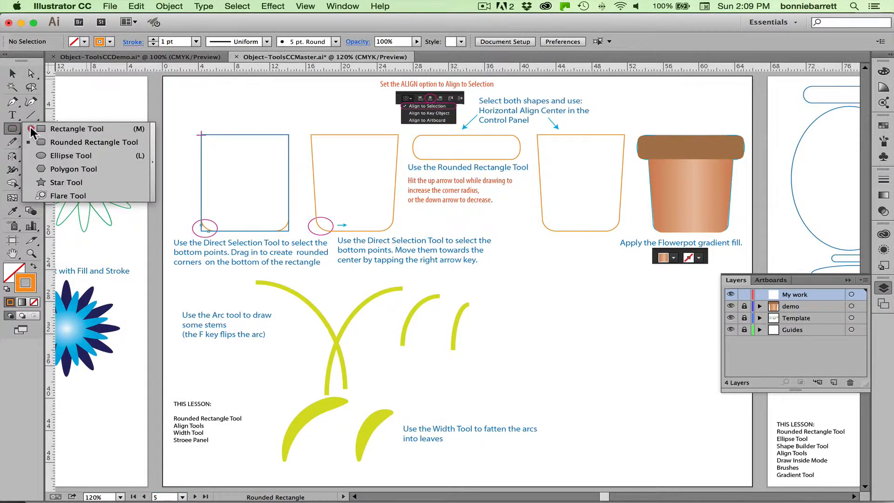
mouse_move(51, 132)
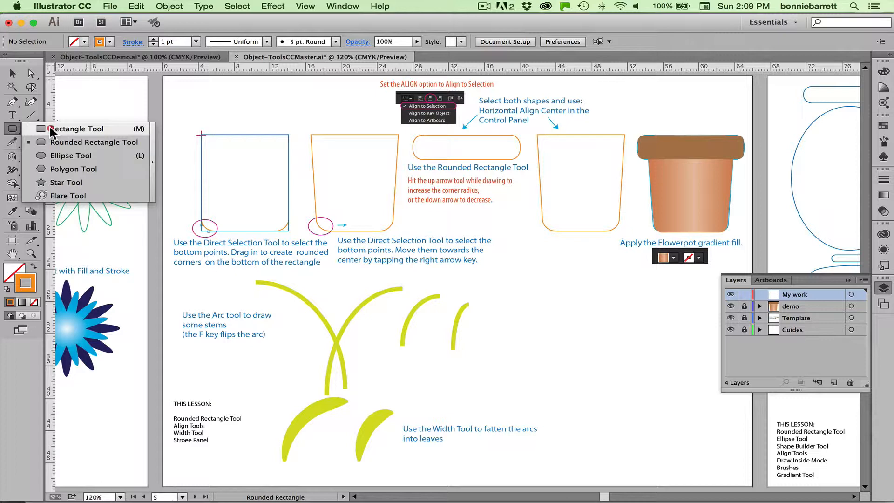
click(72, 129)
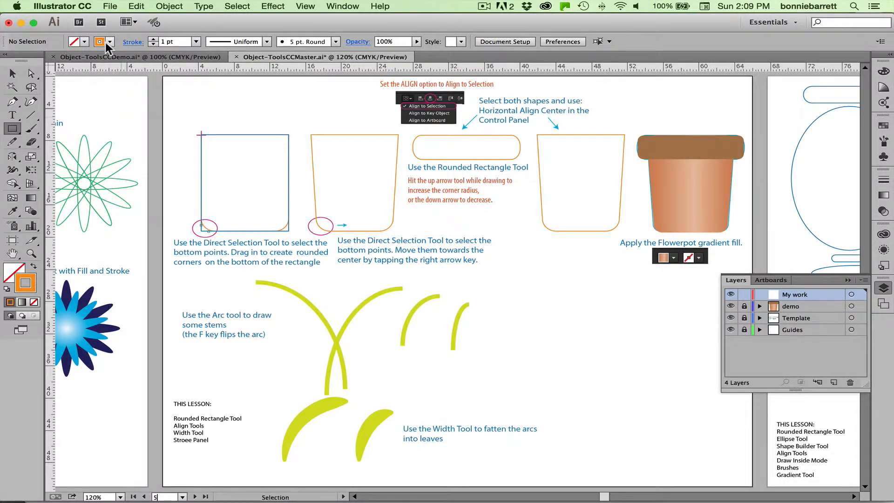
mouse_move(11, 292)
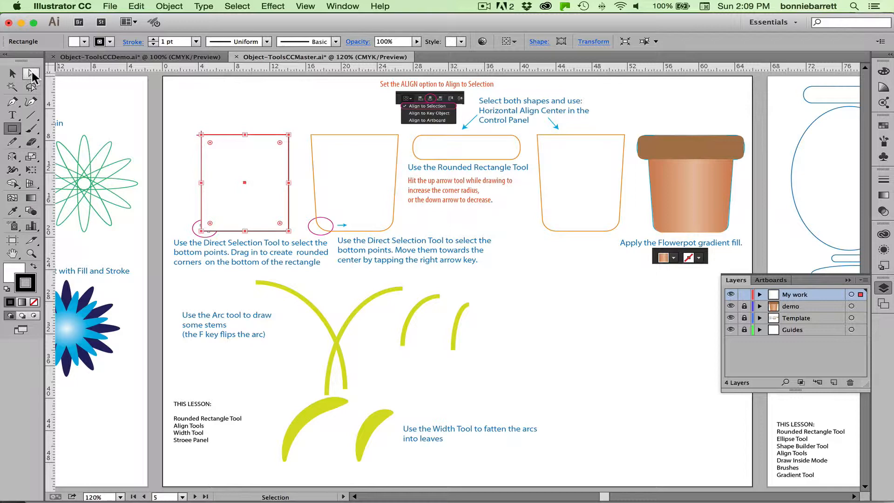
mouse_move(32, 74)
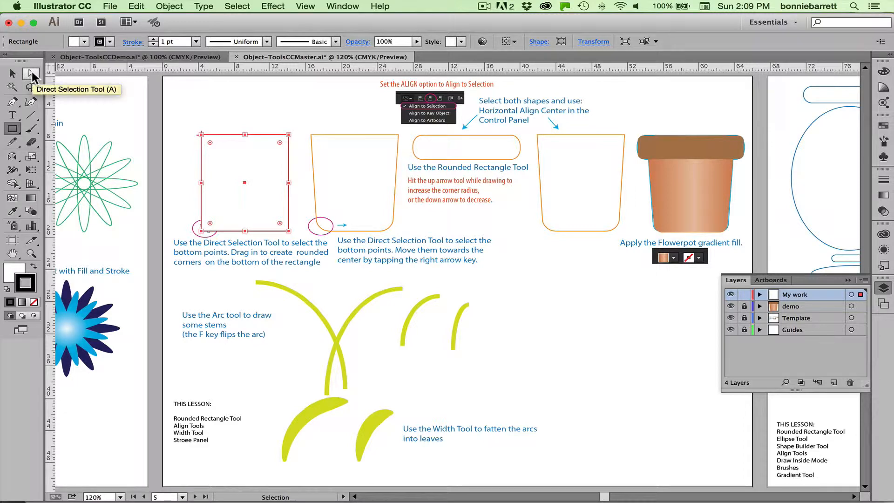
Step: Select the rectangle's bottom anchor points with Direct Selection and round those corners
click(29, 74)
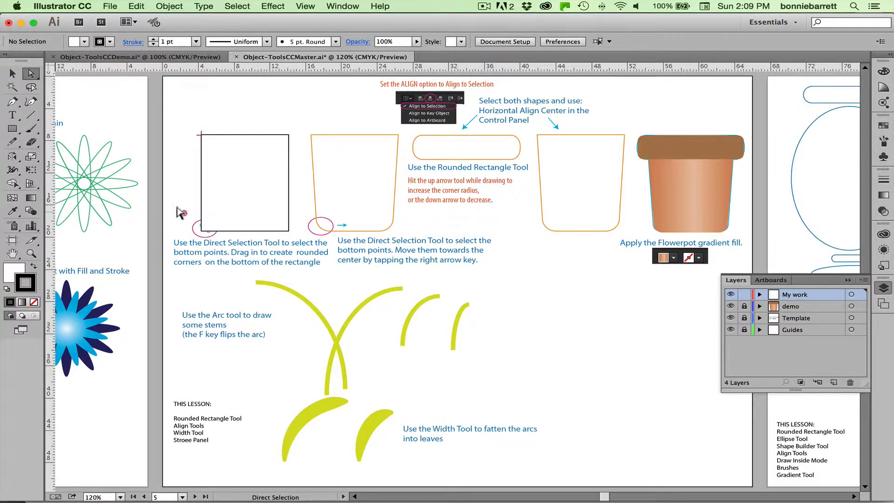
drag(181, 211, 291, 234)
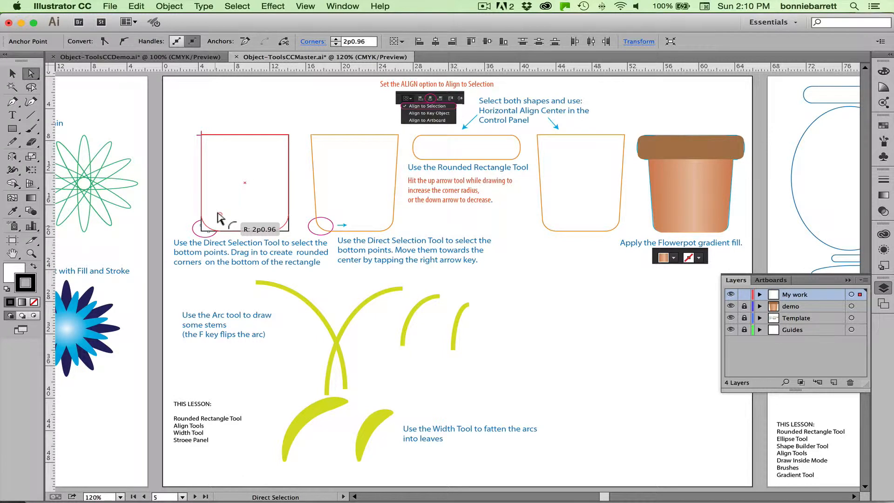
click(11, 73)
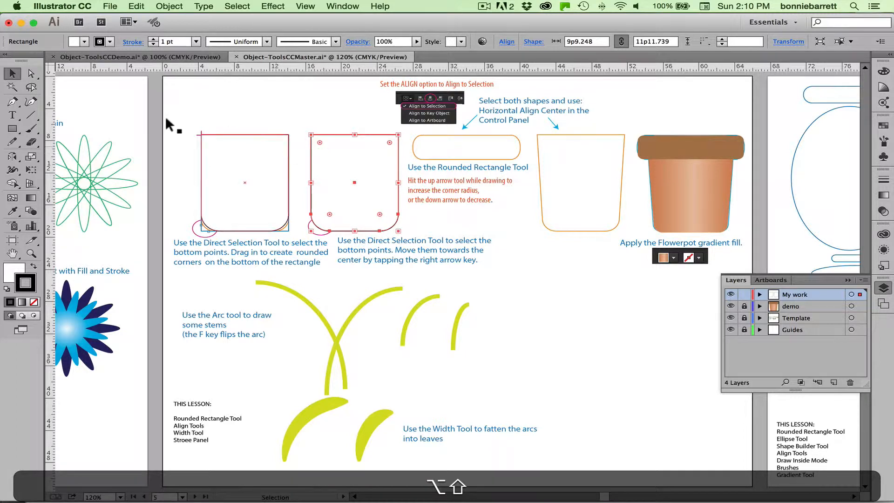
Step: Deselect, then select the copied rectangle's bottom anchor points for tapering
click(28, 73)
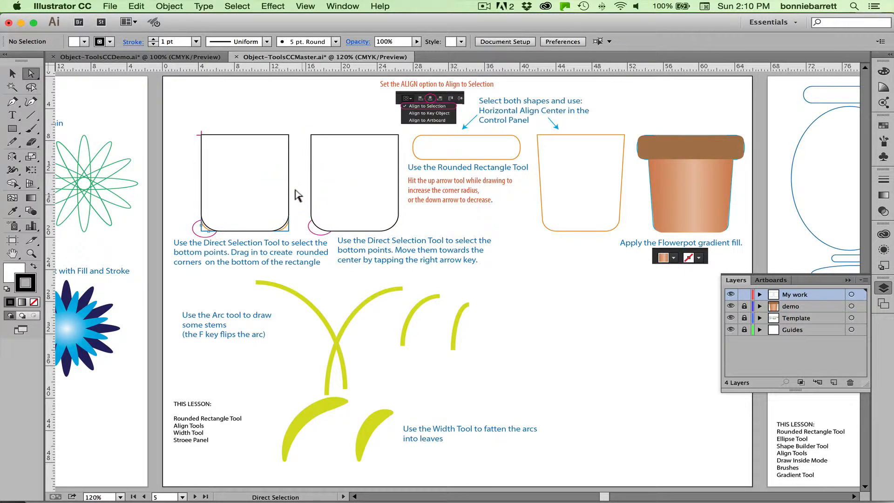
drag(308, 196, 336, 228)
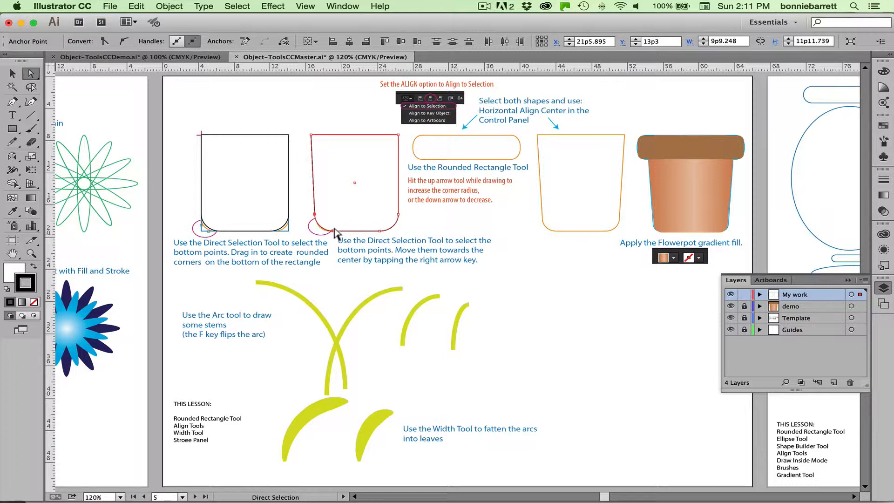
mouse_move(354, 234)
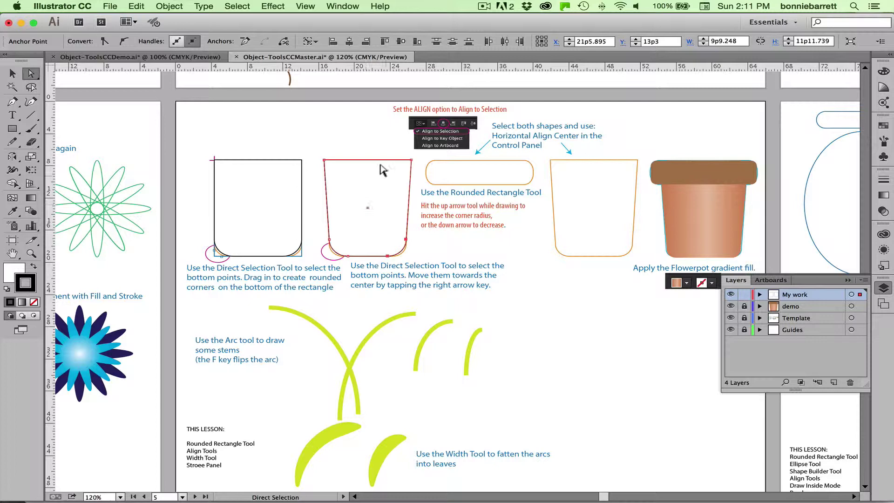
mouse_move(358, 160)
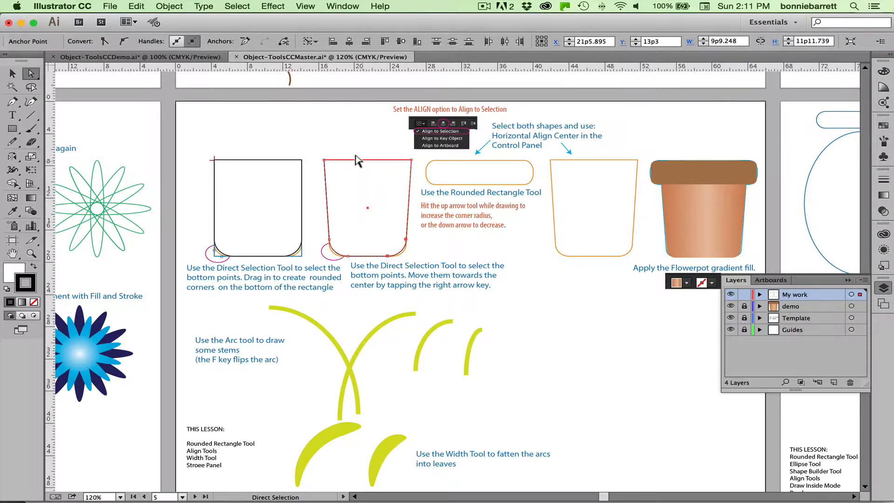
mouse_move(10, 75)
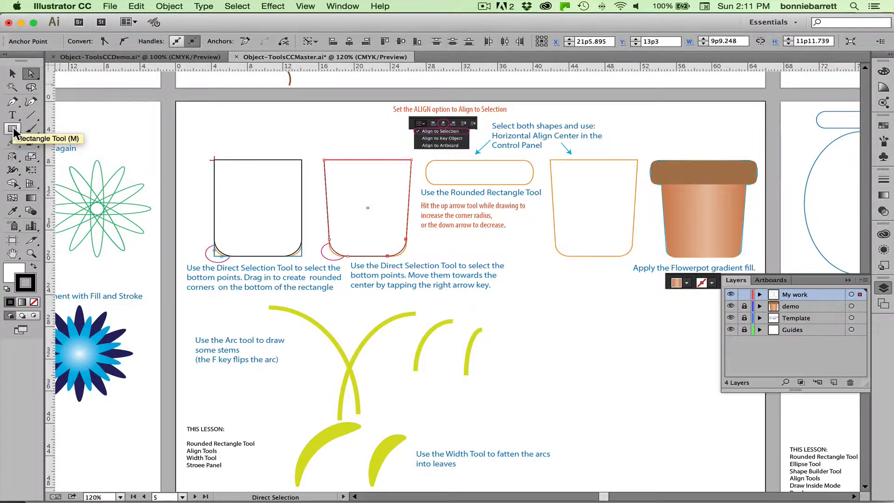
Step: Draw the rim with the Rounded Rectangle Tool, adjusting corner roundness with the arrow key
click(9, 129)
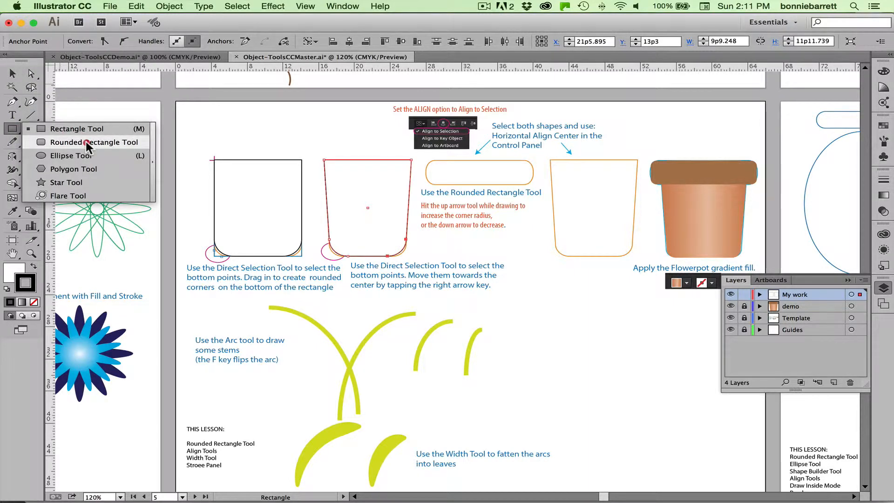
click(92, 141)
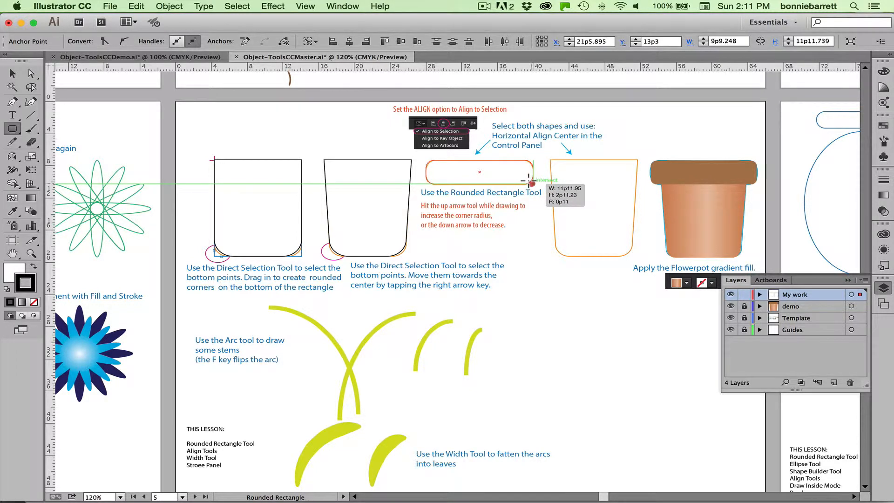
key(up)
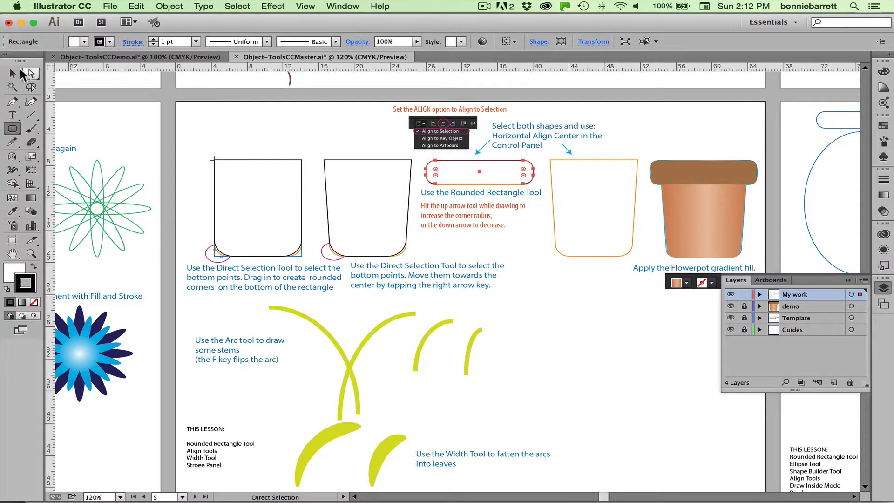
Step: Select both the tapered pot body and the rim with the Selection tool
click(10, 73)
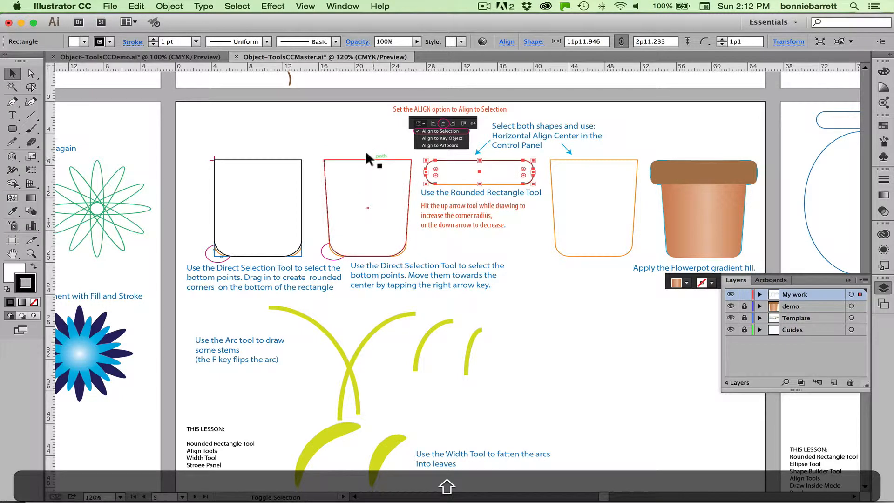
click(367, 208)
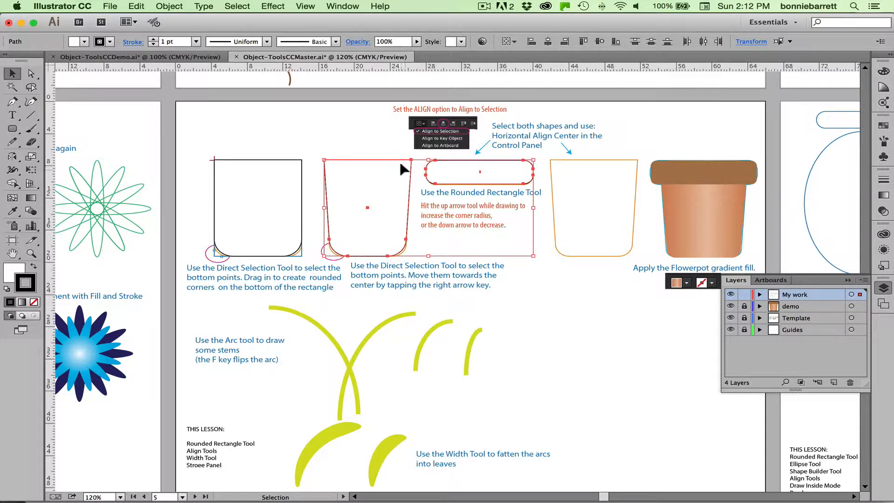
mouse_move(366, 141)
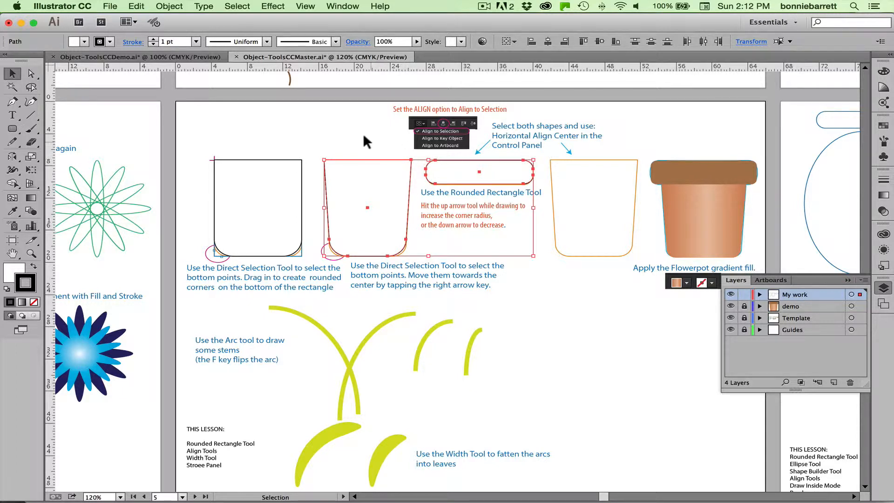
click(369, 141)
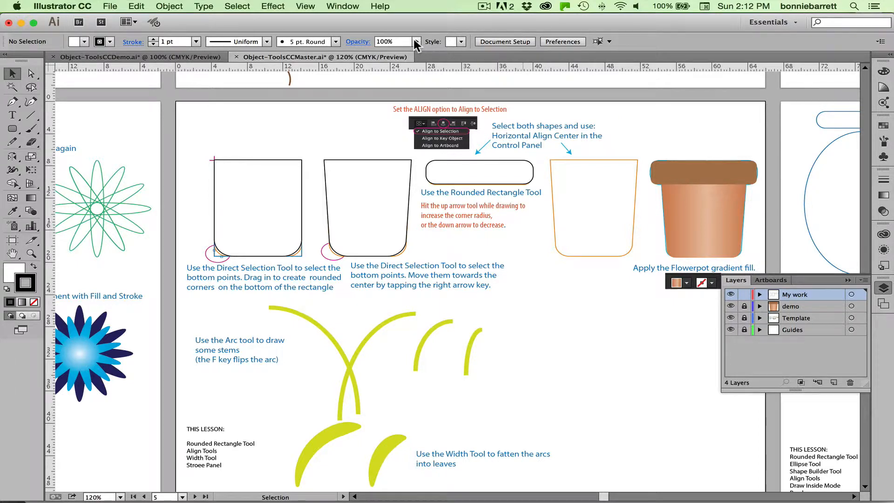
mouse_move(571, 47)
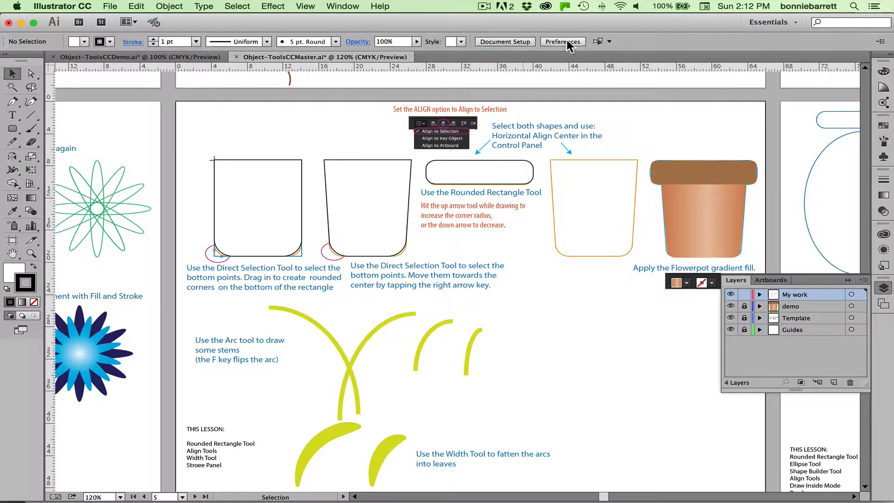
mouse_move(296, 44)
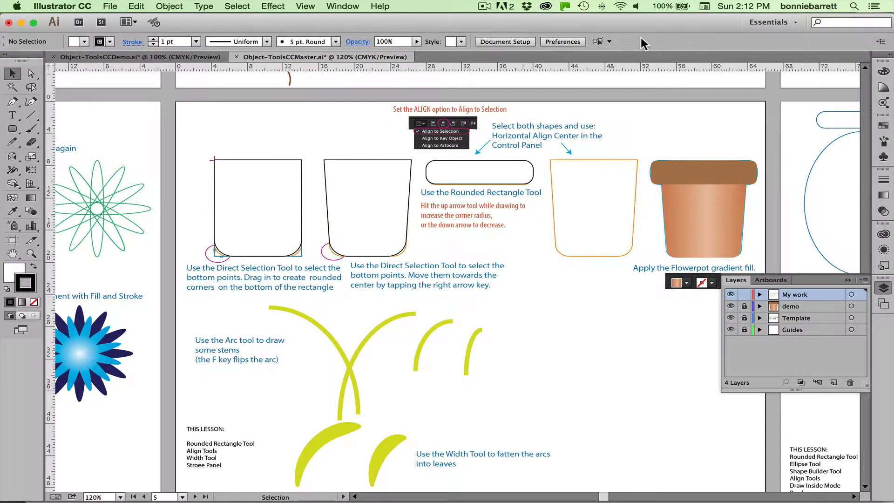
mouse_move(547, 49)
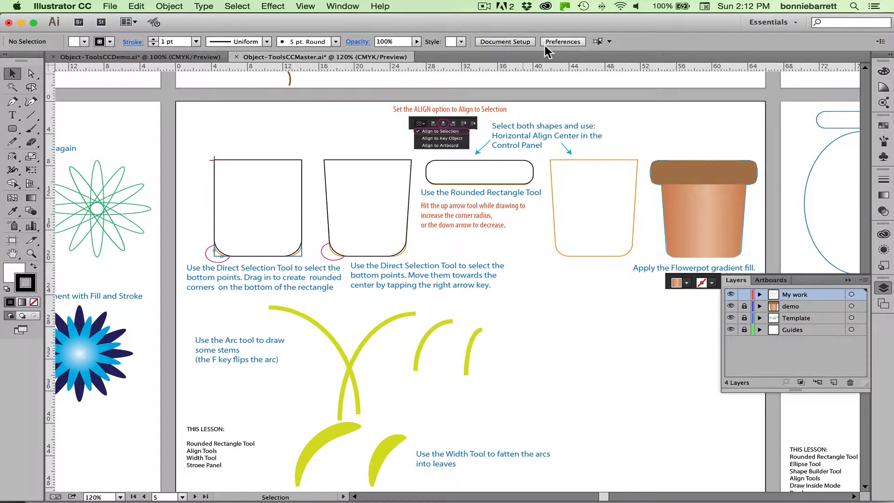
mouse_move(481, 153)
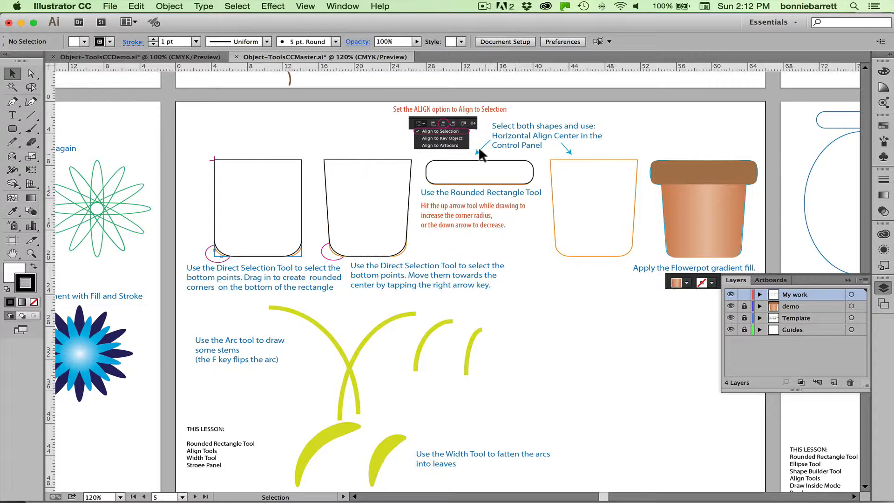
mouse_move(308, 149)
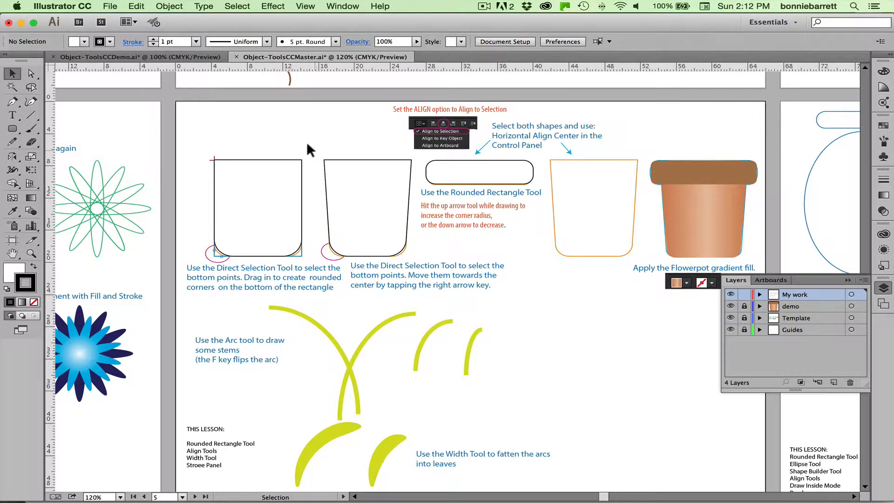
drag(327, 153, 427, 182)
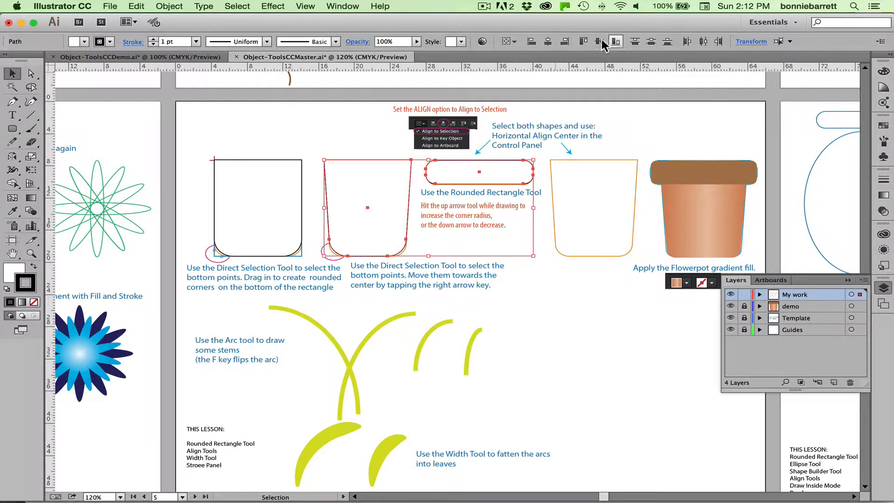
mouse_move(667, 42)
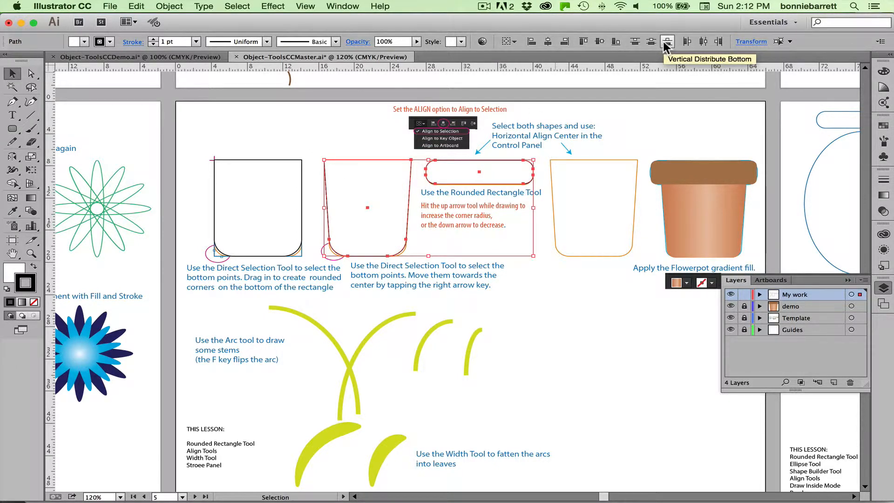
mouse_move(422, 39)
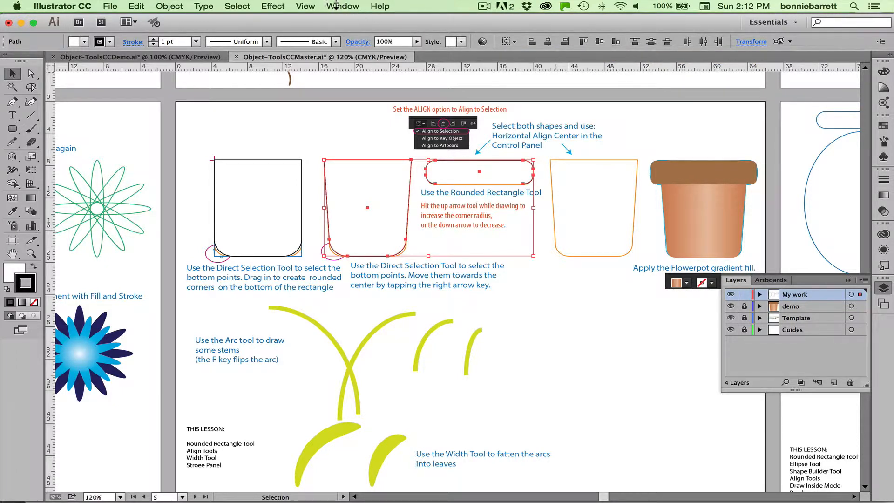
Step: Set Align to Selection and centre the rim horizontally over the pot body
click(343, 6)
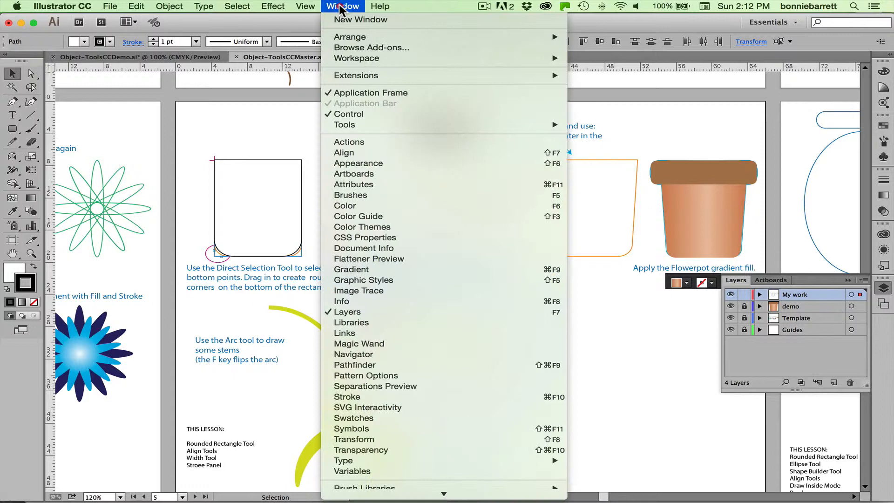
mouse_move(354, 152)
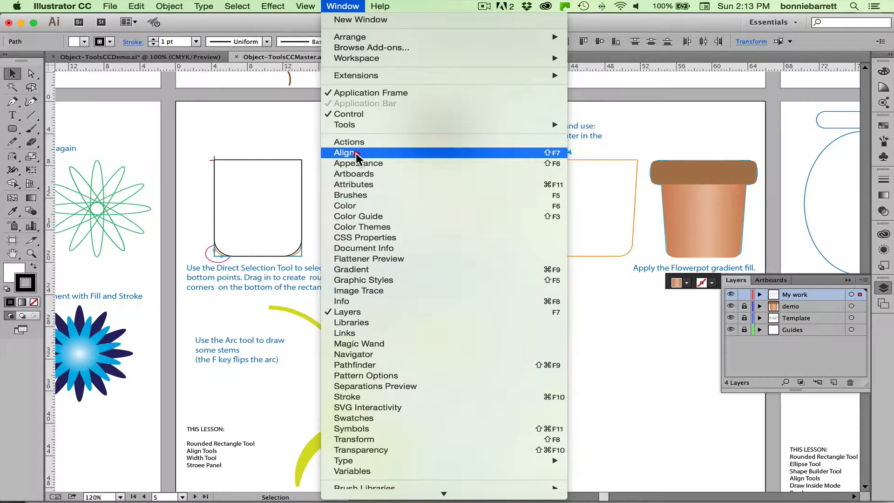
mouse_move(526, 132)
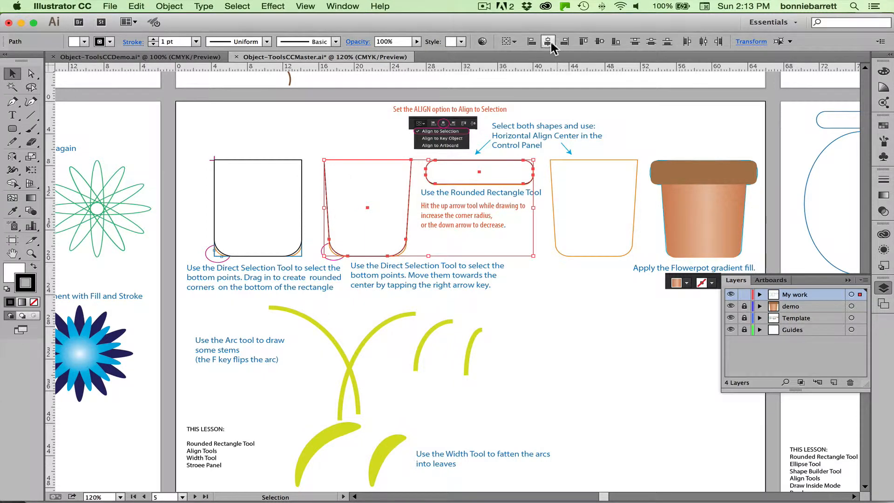
mouse_move(508, 42)
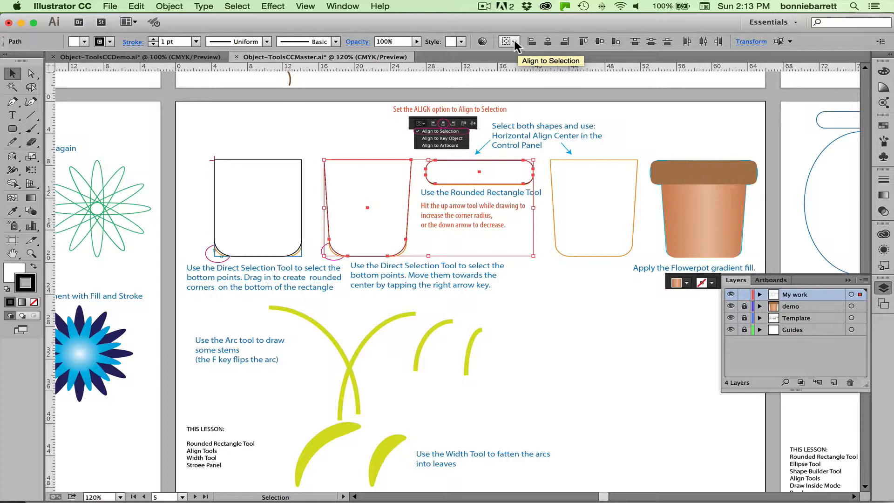
click(515, 42)
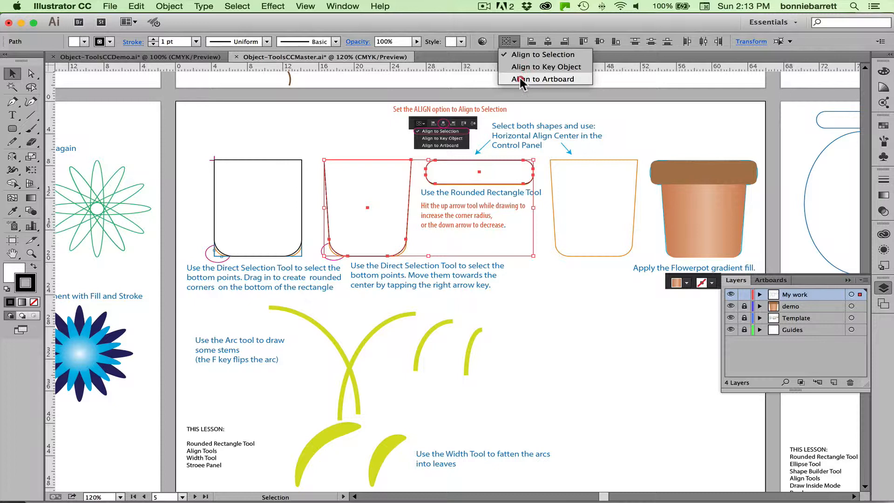
mouse_move(524, 56)
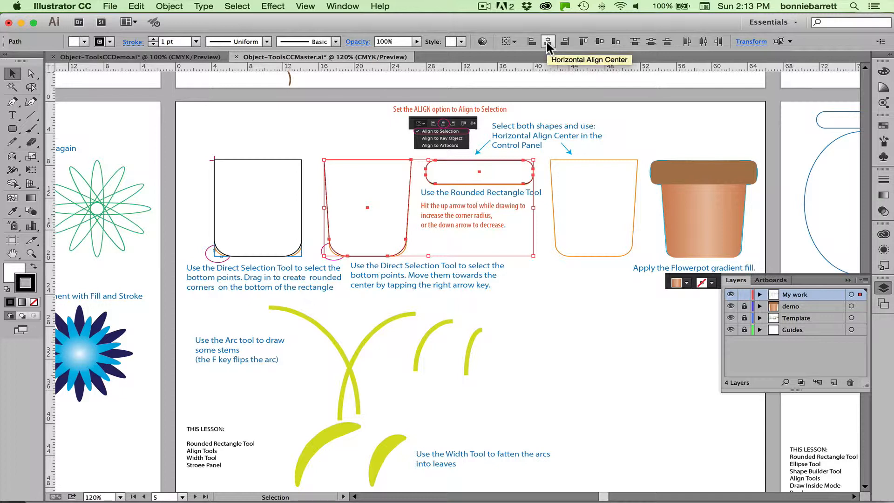
click(545, 42)
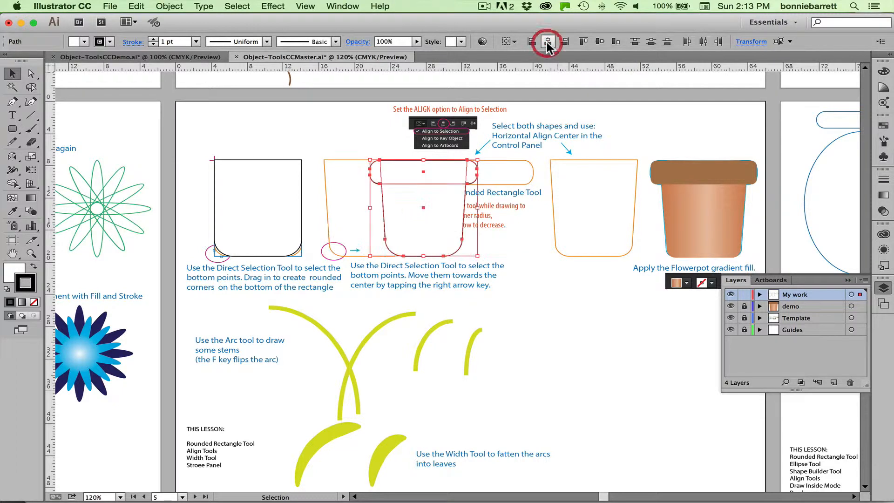
mouse_move(334, 135)
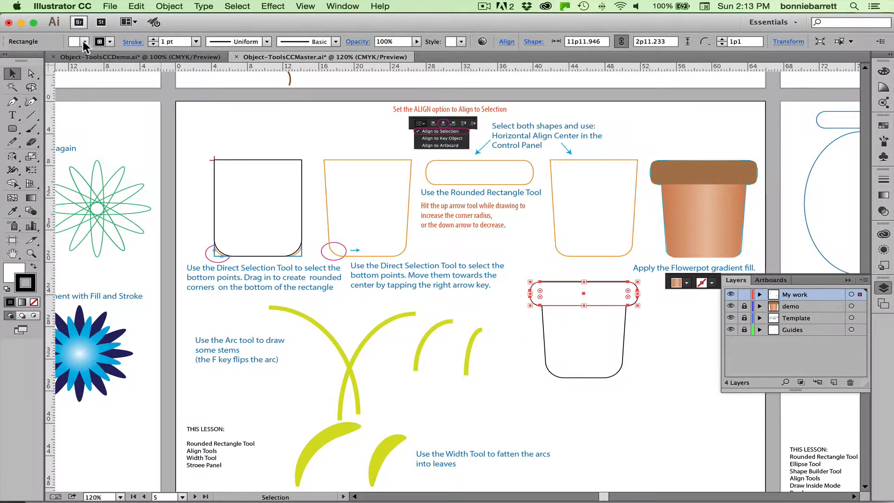
Step: Fill the rim with brown and the pot body with the Flowerpot gradient swatch
click(86, 42)
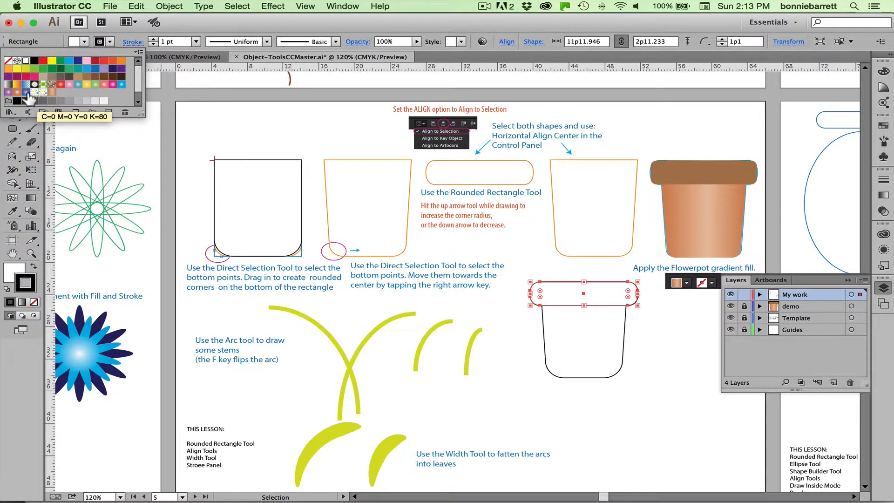
click(84, 76)
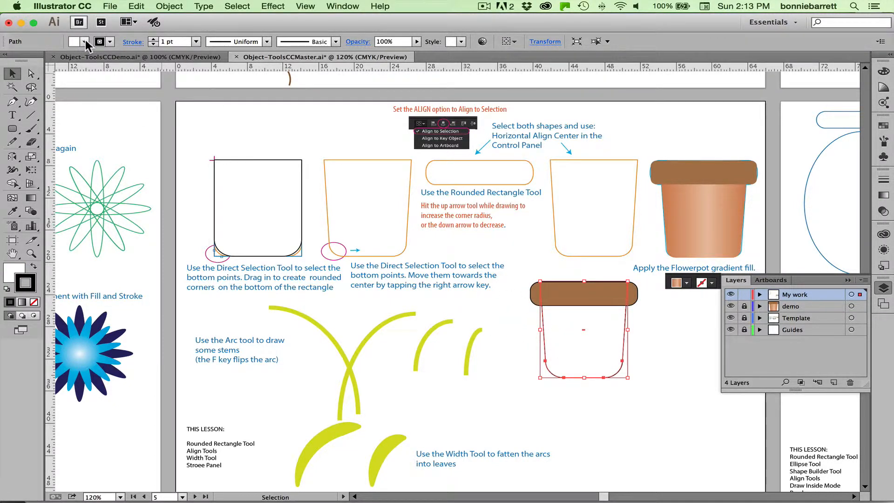
click(86, 42)
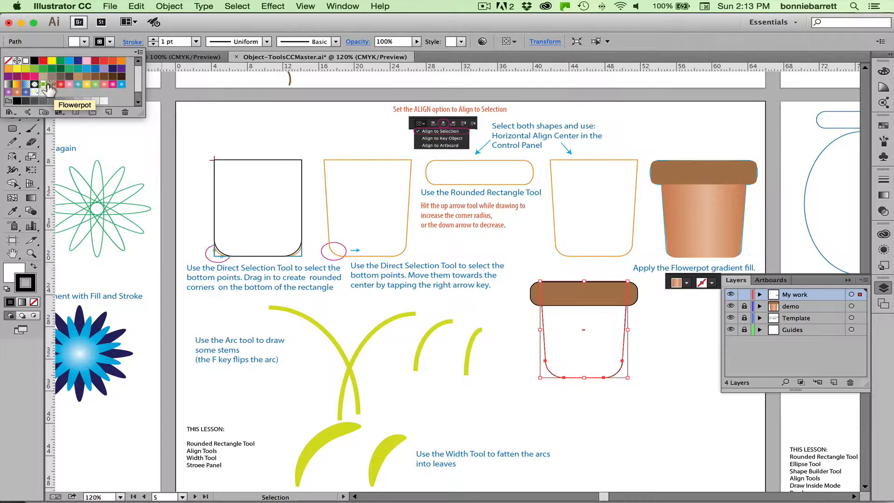
click(43, 80)
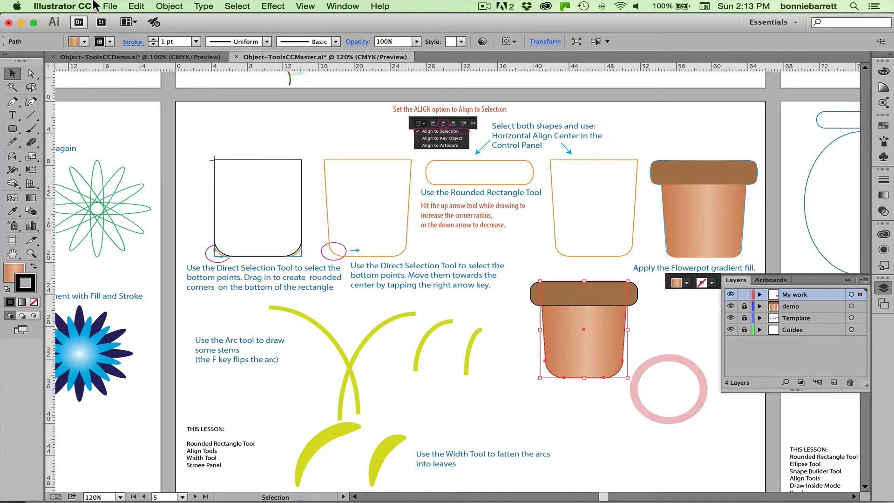
click(85, 42)
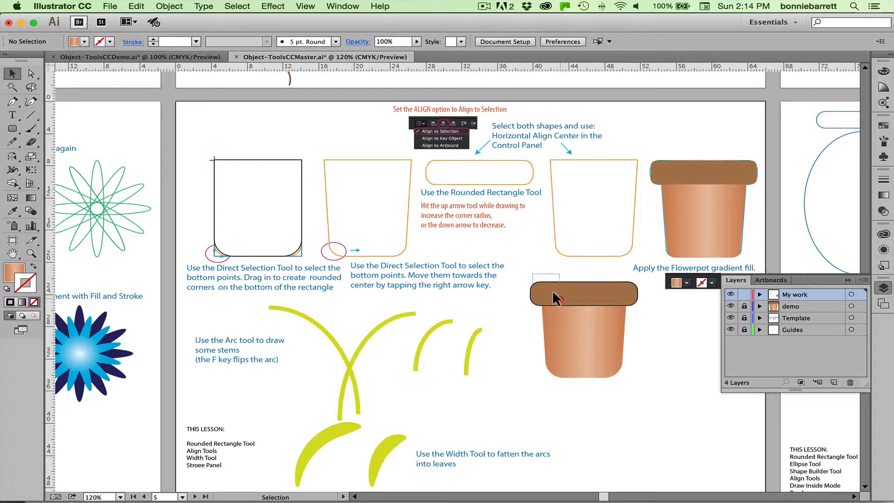
click(559, 298)
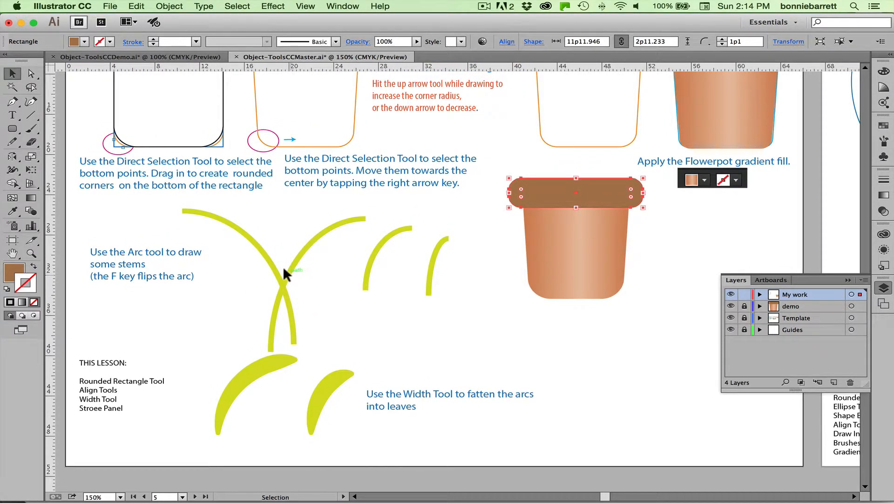
mouse_move(31, 101)
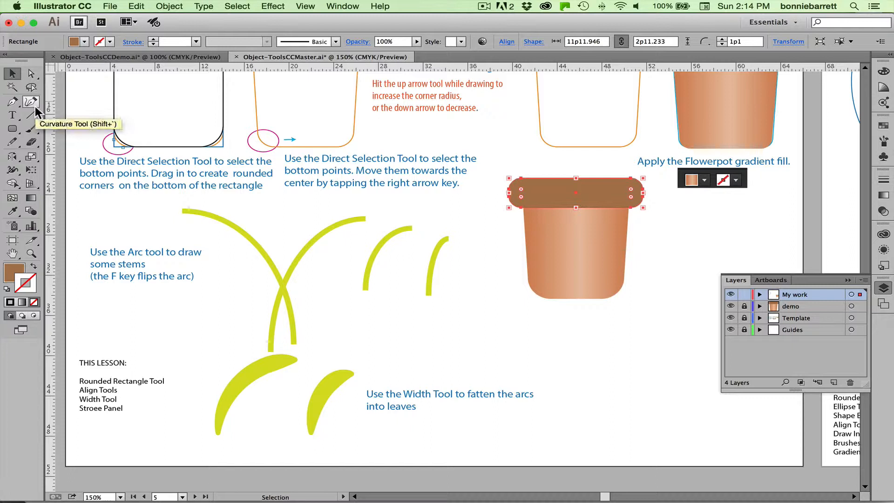
mouse_move(32, 116)
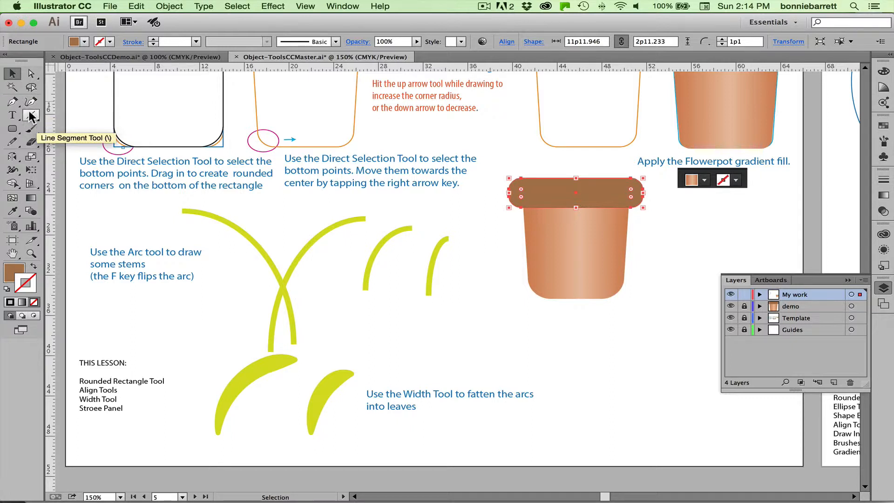
Step: Switch to the Arc tool and open the fill colour swatches
click(31, 116)
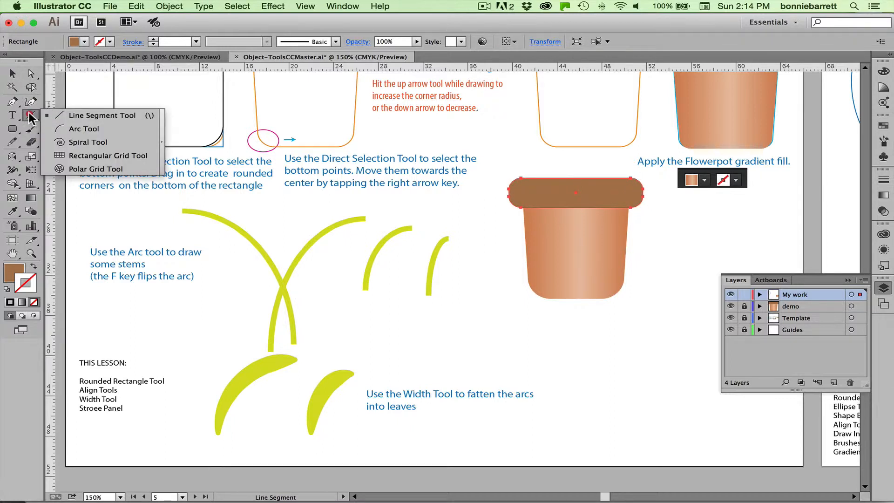
mouse_move(77, 134)
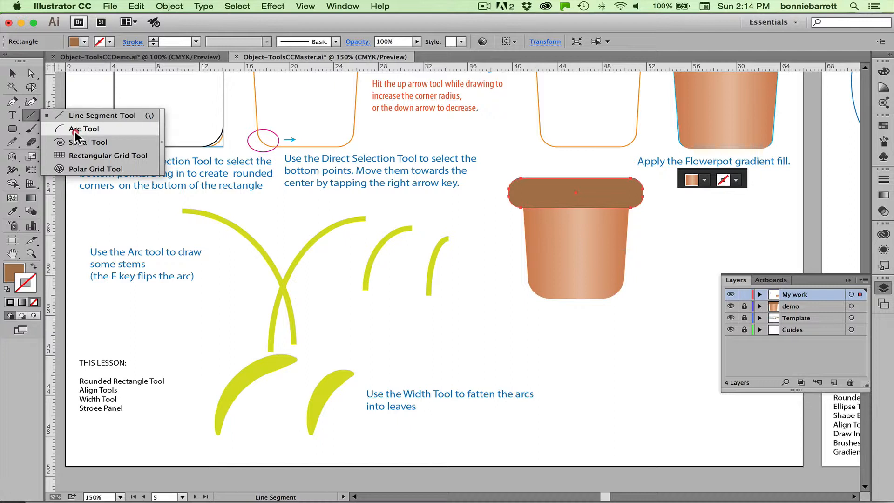
click(83, 129)
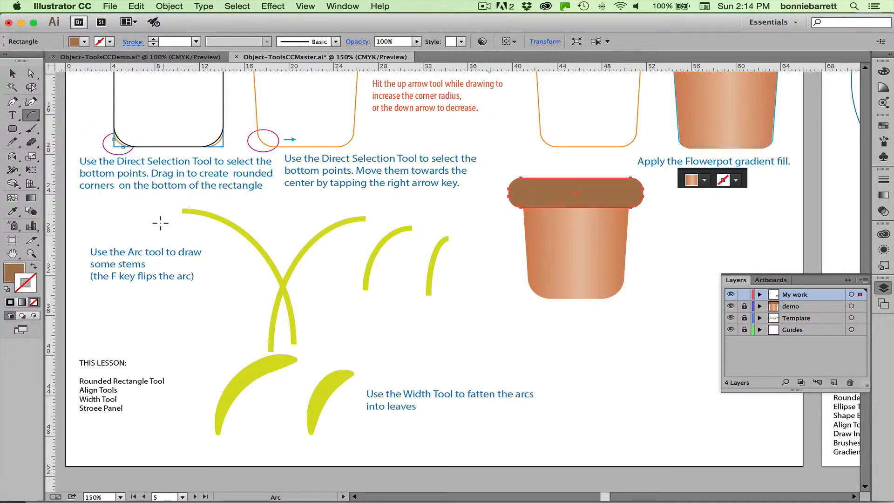
click(86, 42)
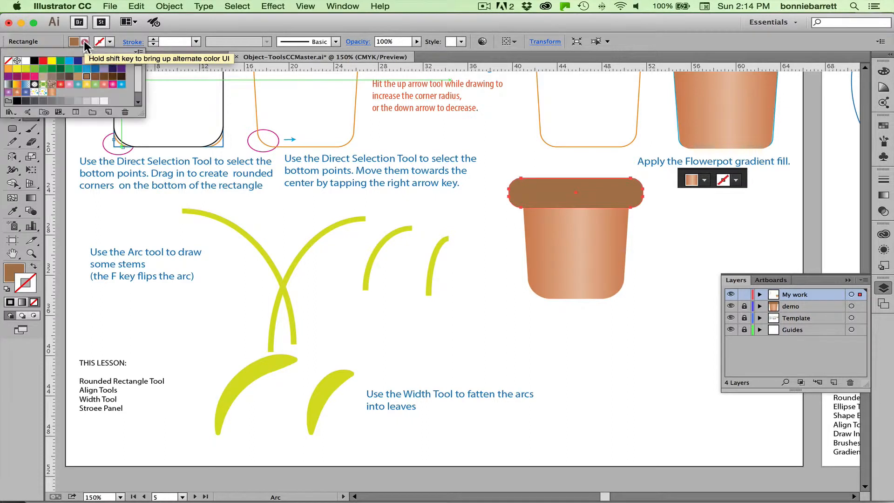
mouse_move(76, 69)
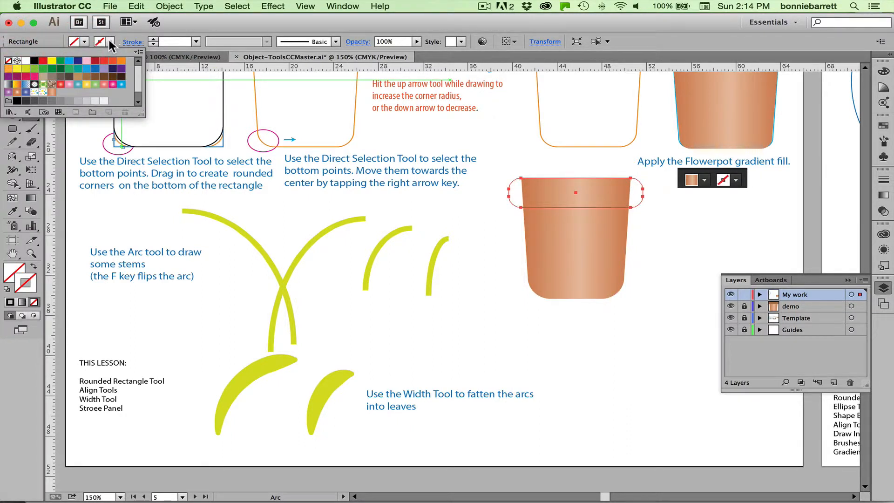
mouse_move(46, 65)
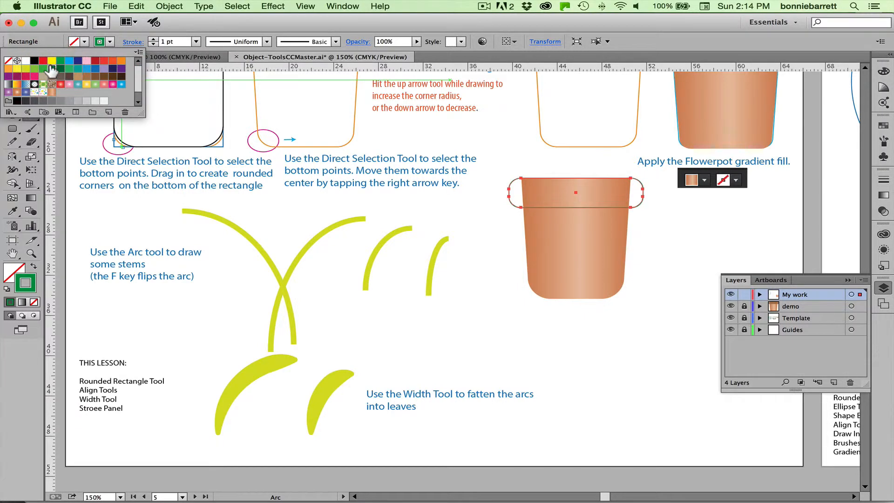
mouse_move(134, 213)
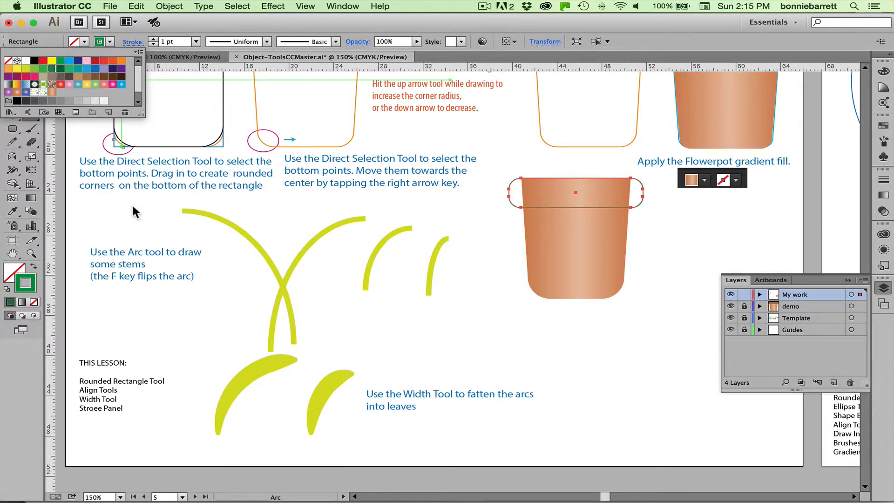
mouse_move(168, 216)
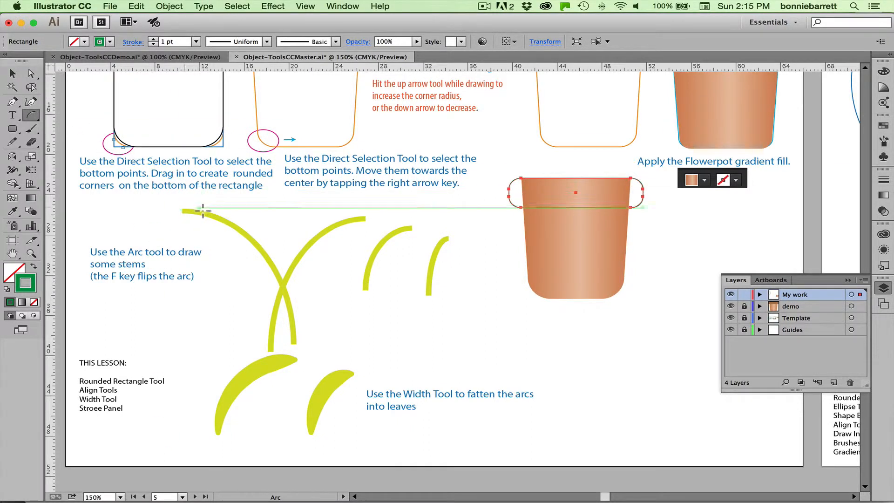
Step: Trace green arcs along the left stem, tall right stem, short stems and right leaf
drag(182, 209, 290, 328)
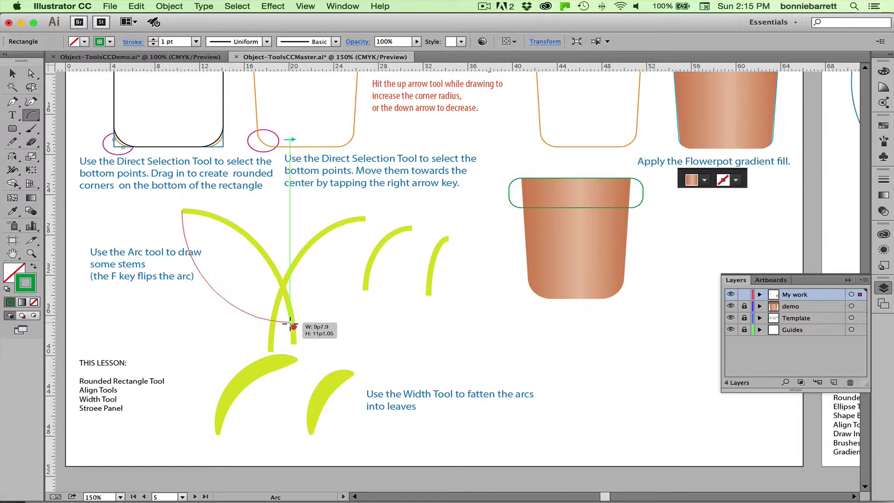
drag(291, 319, 297, 344)
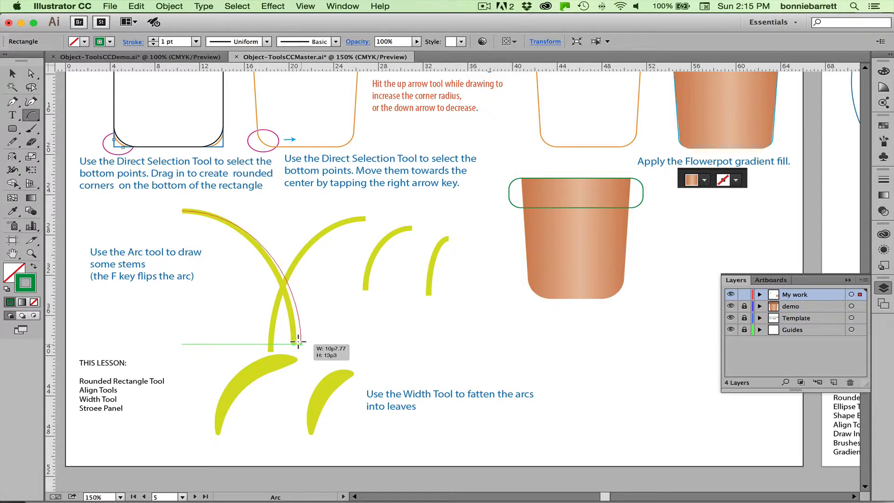
drag(298, 343, 292, 343)
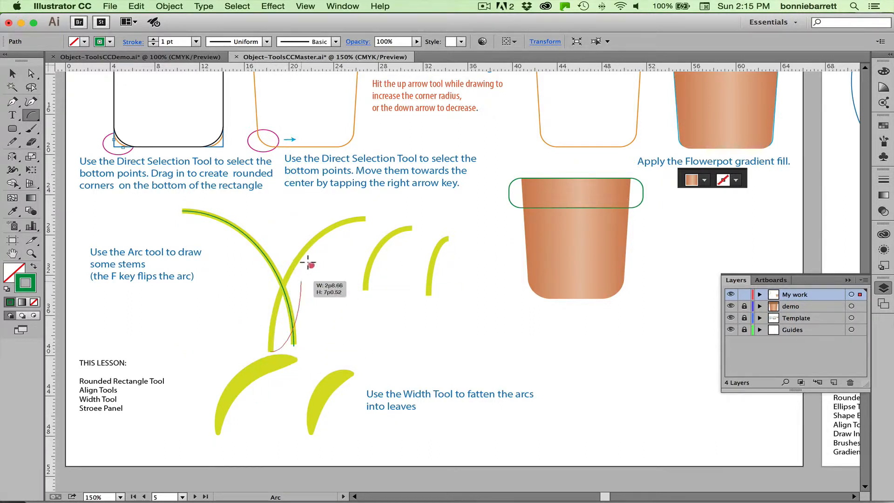
drag(308, 262, 357, 215)
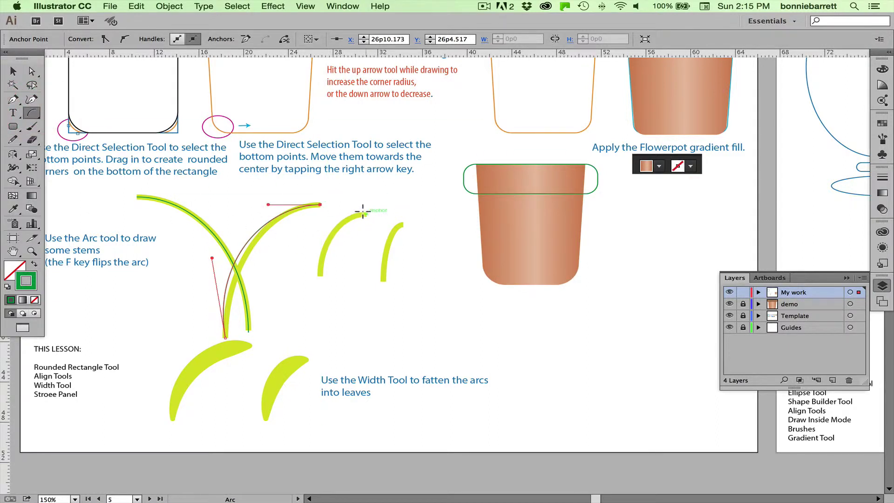
drag(362, 212, 314, 277)
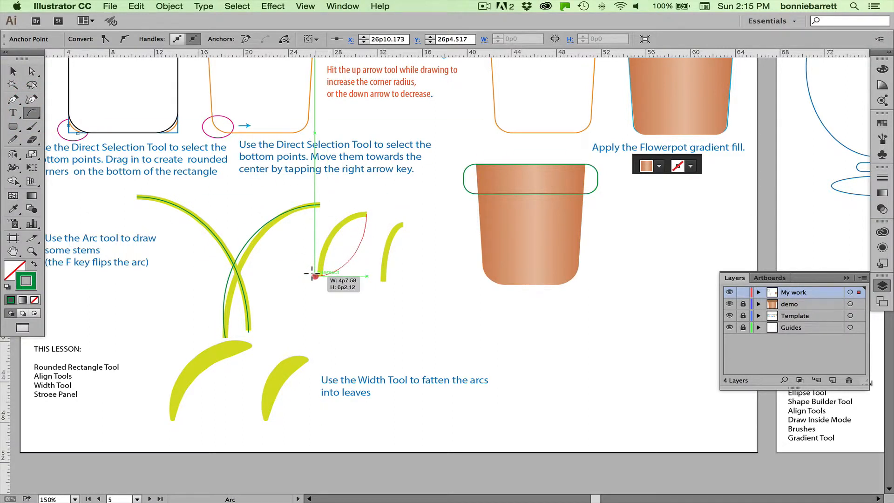
drag(316, 277, 368, 214)
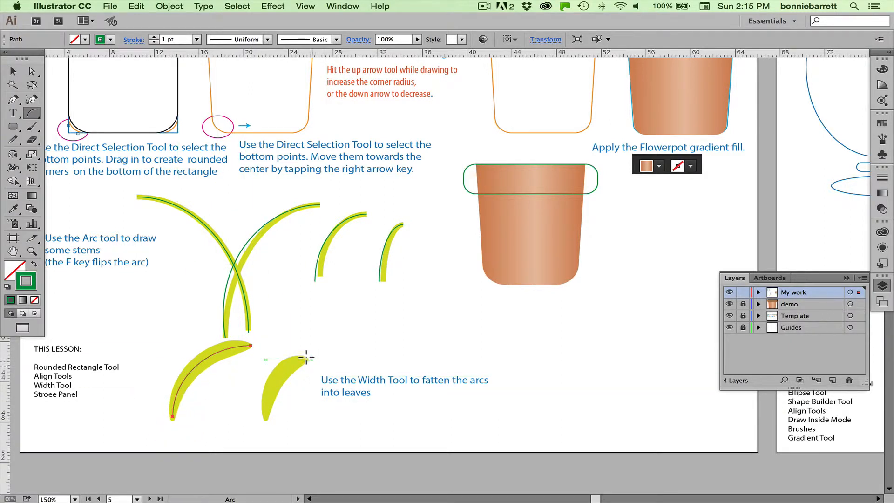
drag(306, 358, 263, 416)
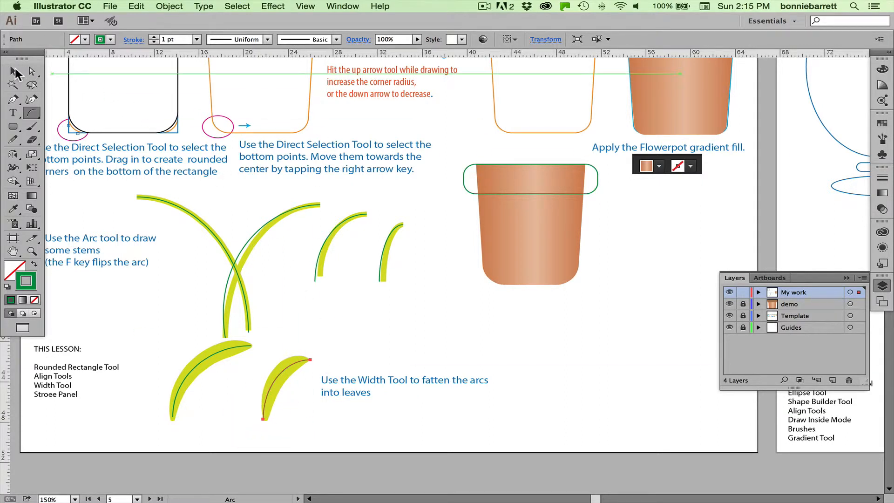
Step: Select all the newly traced arcs with the Selection tool
click(11, 73)
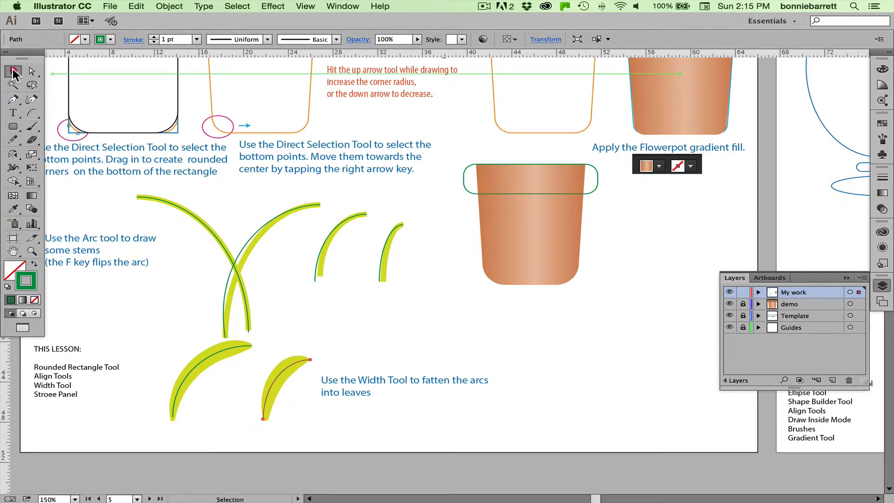
click(285, 397)
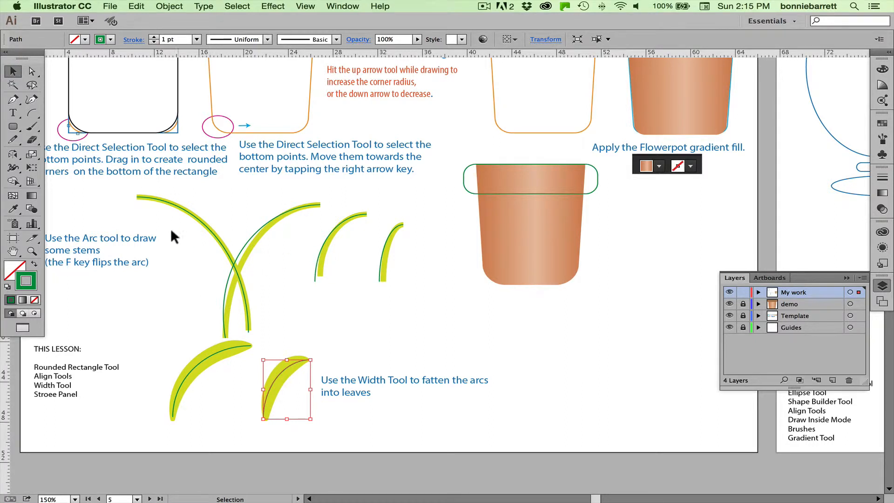
drag(177, 237, 319, 374)
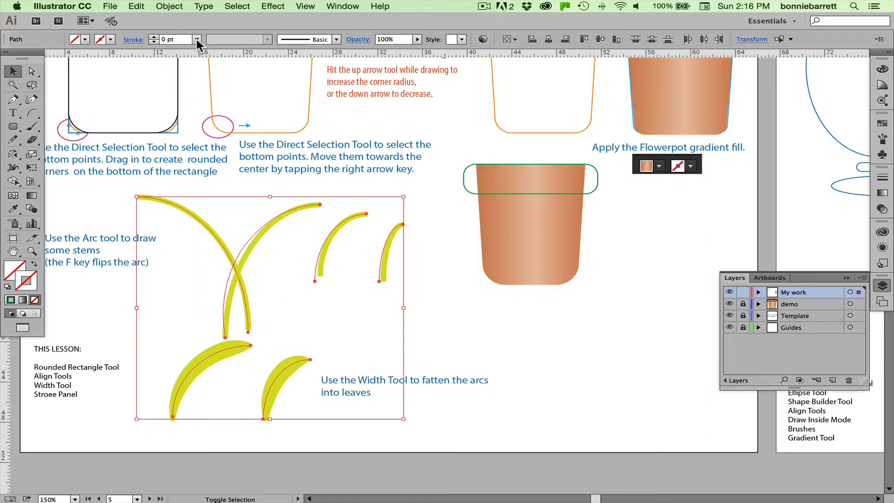
Step: Give the selected arcs a 6 pt stroke weight with Round Cap ends, then deselect
click(196, 39)
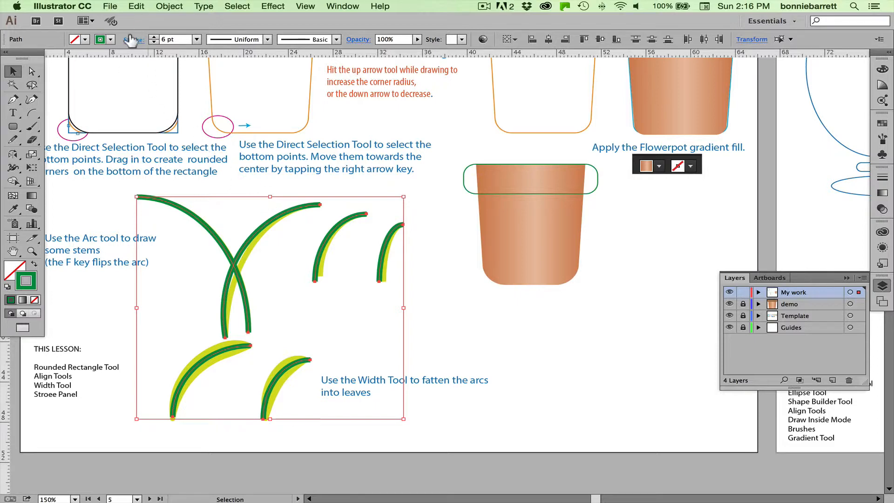
click(135, 39)
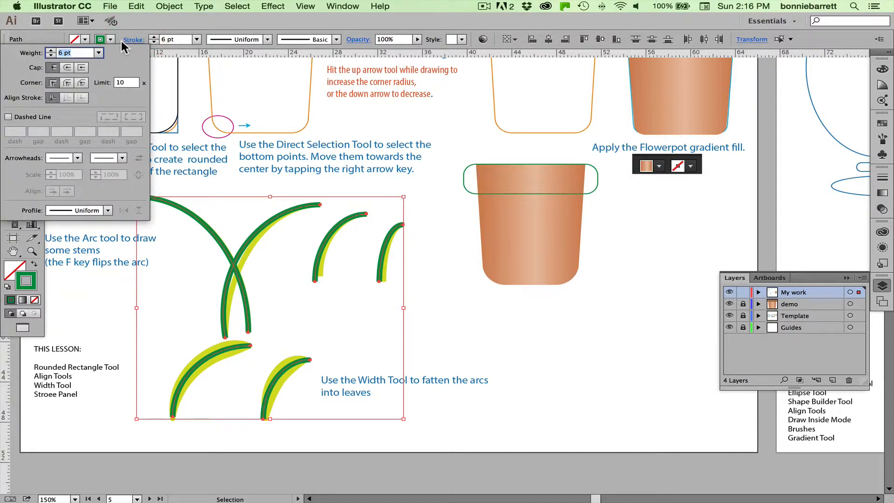
mouse_move(136, 37)
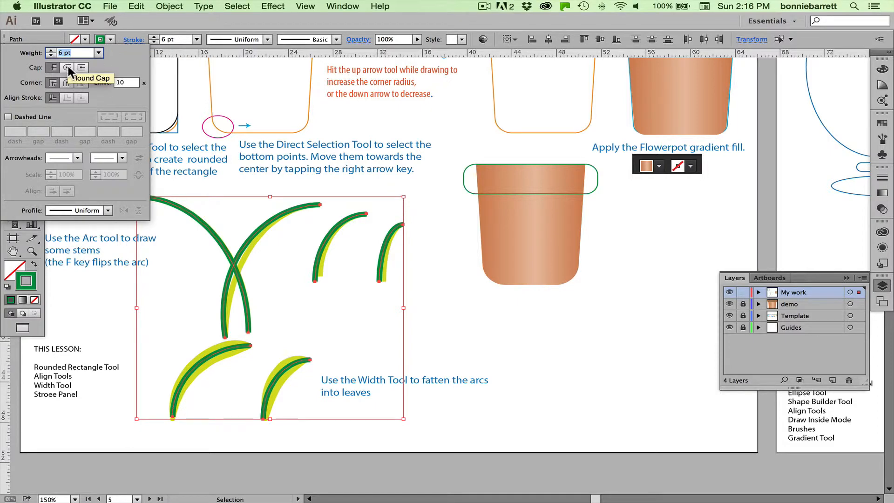
click(67, 67)
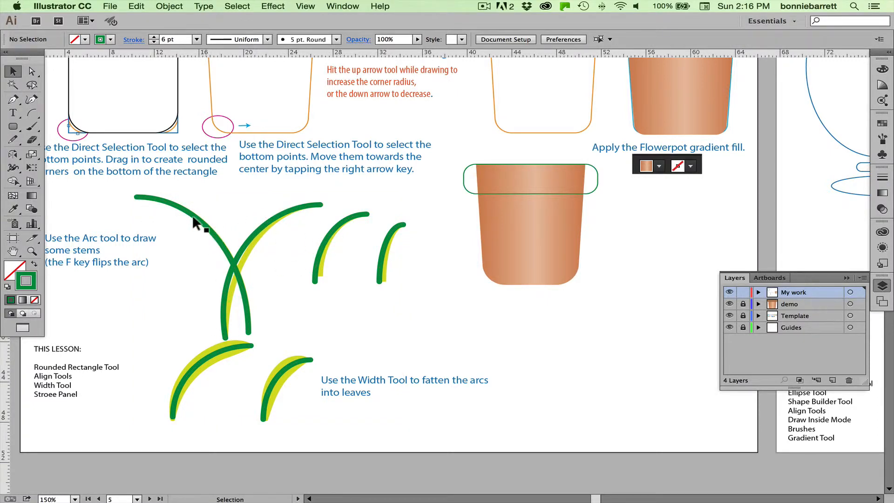
click(34, 251)
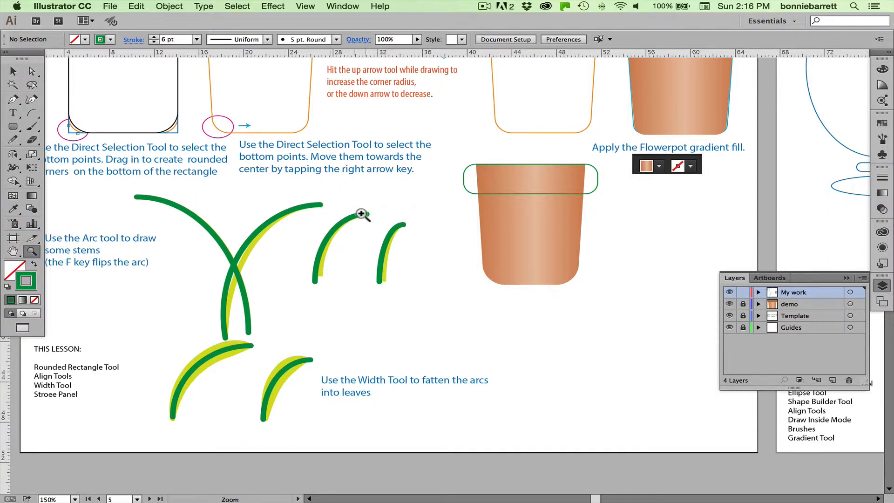
mouse_move(79, 101)
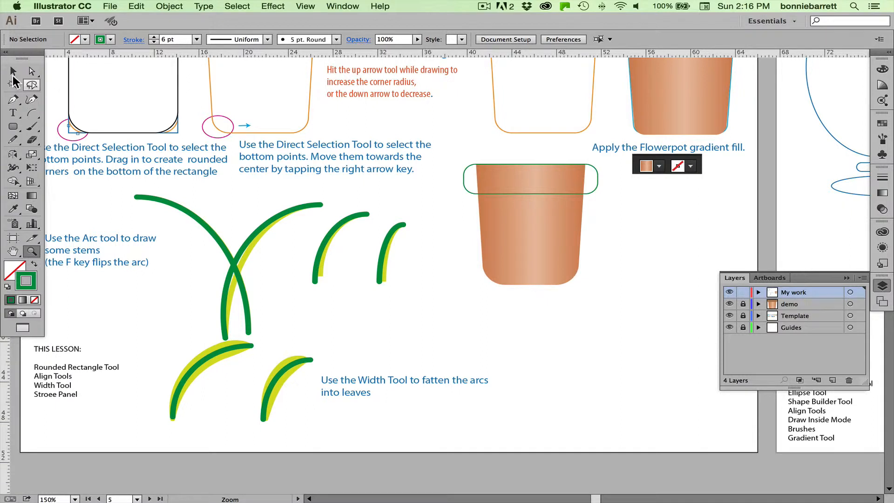
mouse_move(30, 84)
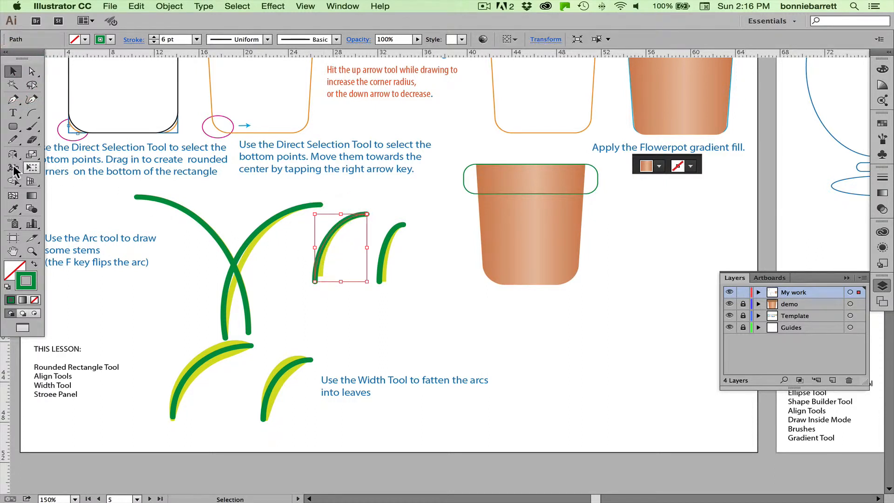
mouse_move(13, 168)
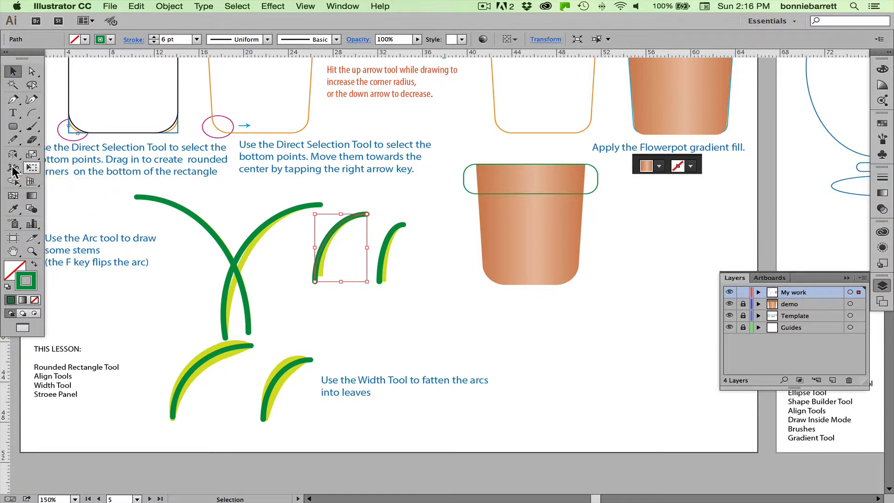
Step: Widen the first short stem arc at its middle into a leaf with the Width Tool
click(13, 167)
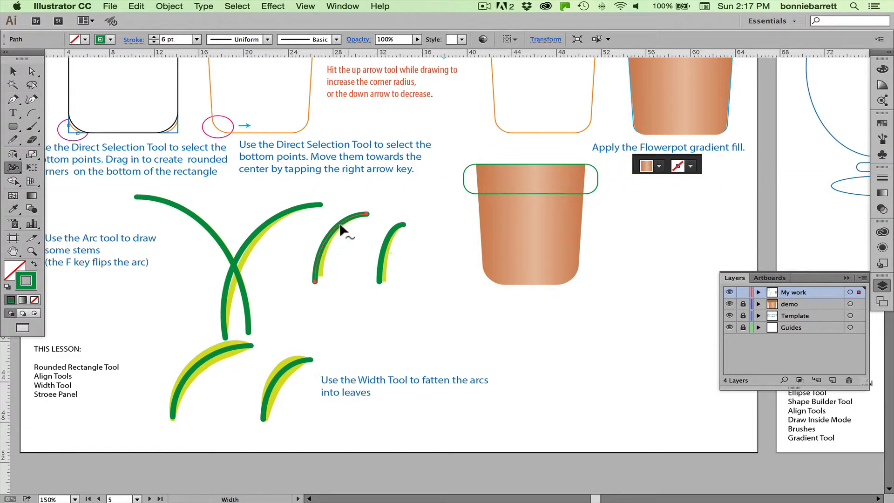
mouse_move(339, 225)
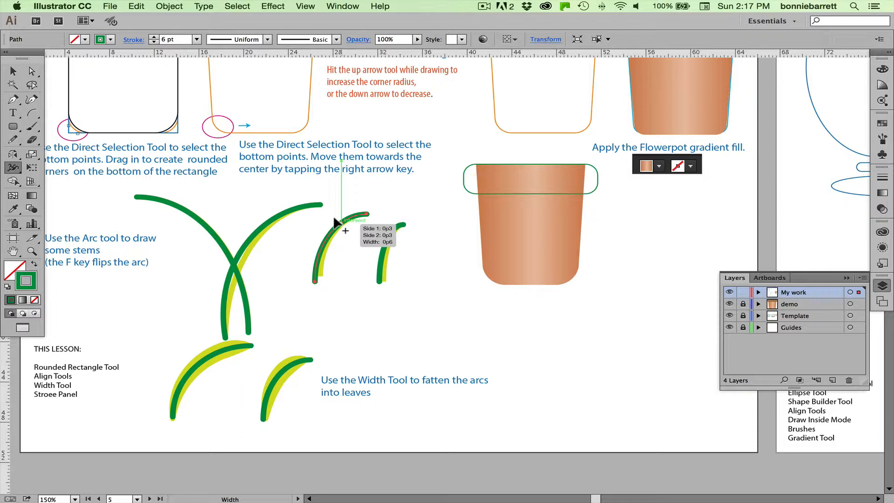
drag(344, 230, 342, 222)
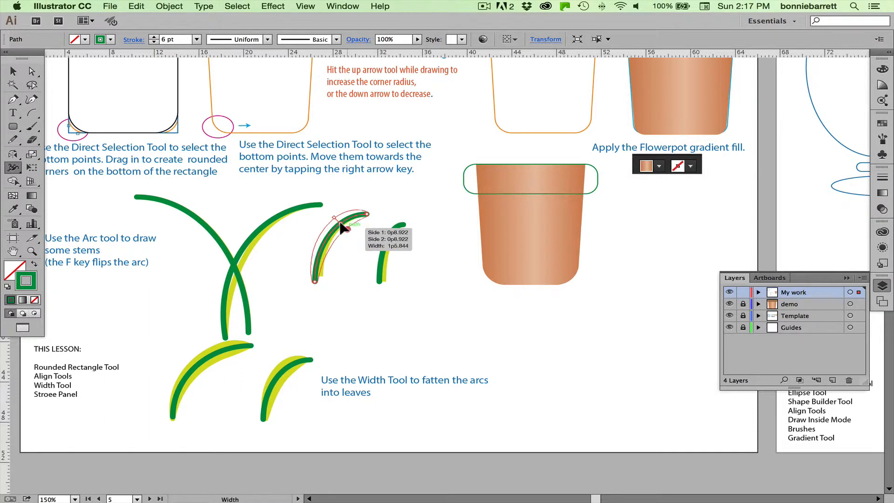
drag(342, 228, 351, 234)
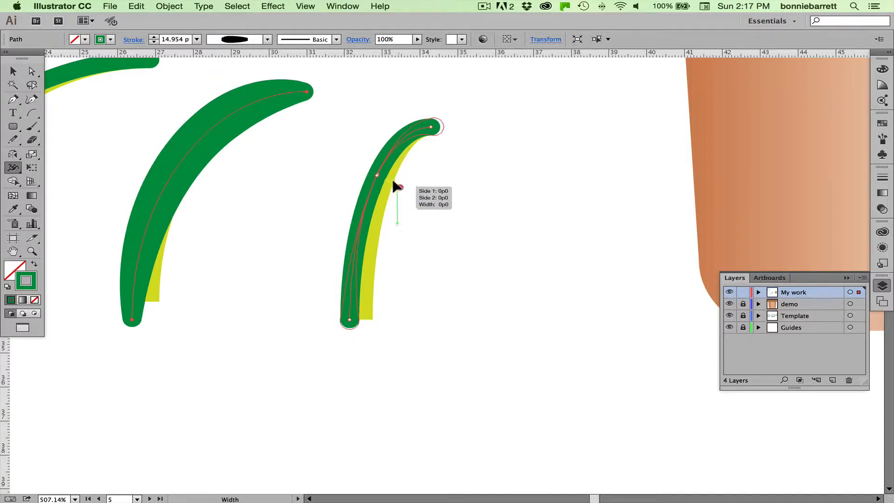
Step: Pull width points along the second short arc so it fattens and tapers toward its base
drag(397, 188, 379, 168)
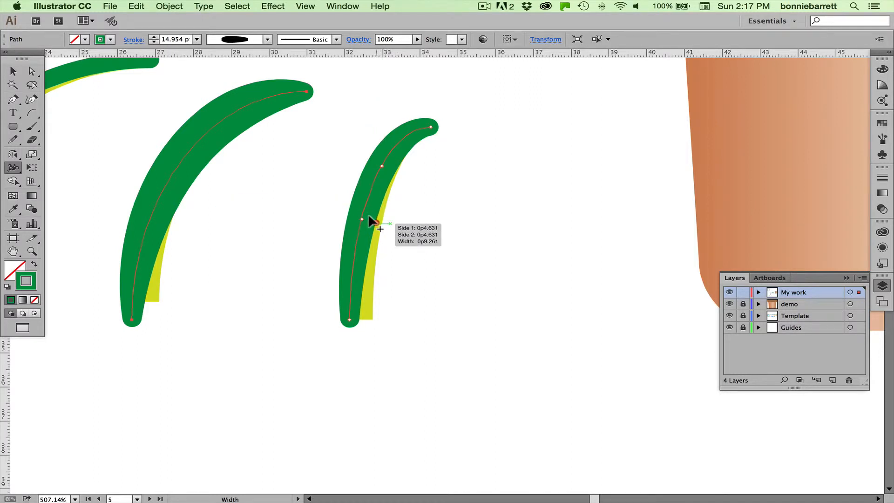
drag(370, 221, 365, 222)
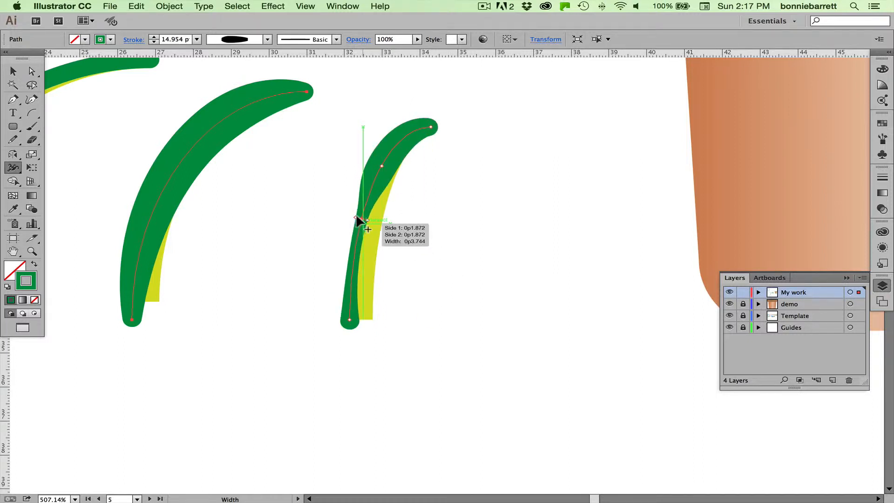
drag(362, 220, 431, 125)
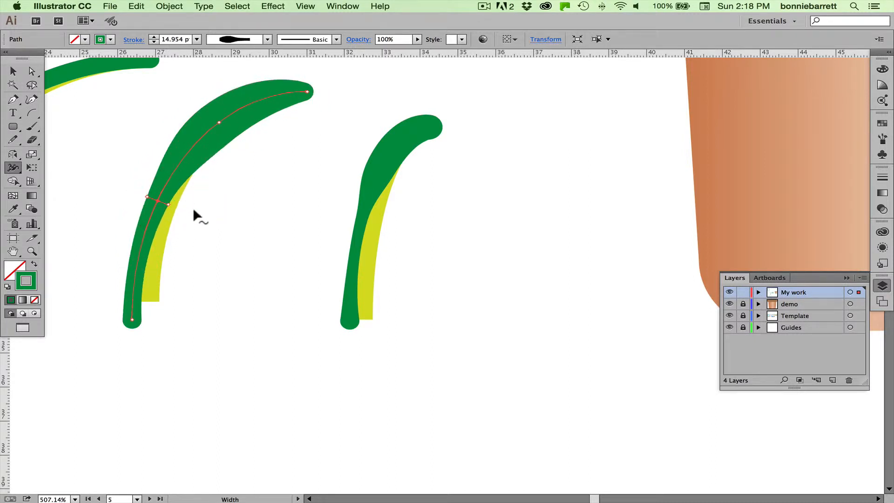
click(12, 70)
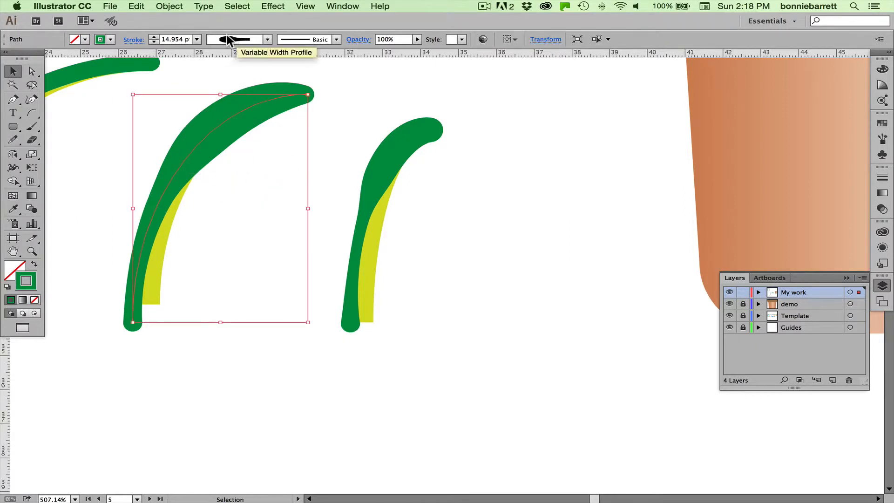
Step: Add the leaf's width shape to the Stroke panel profiles under the name 'daisyleaf'
click(132, 39)
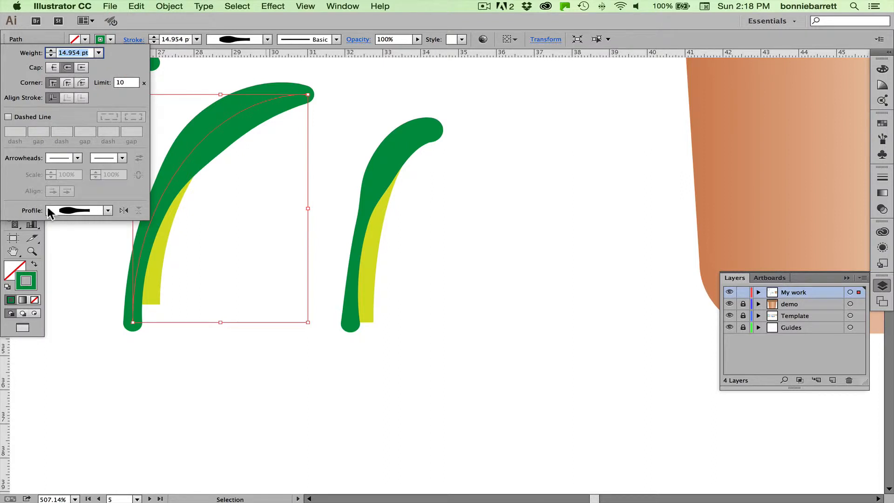
mouse_move(58, 218)
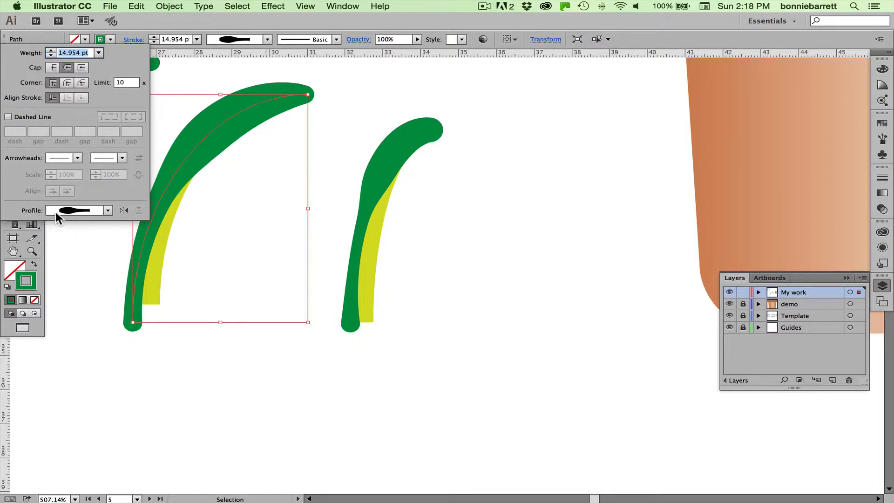
click(108, 210)
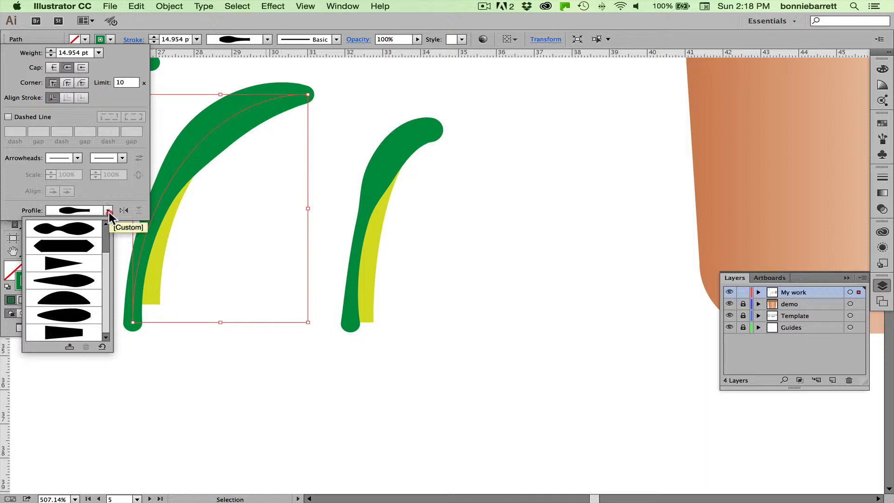
mouse_move(69, 347)
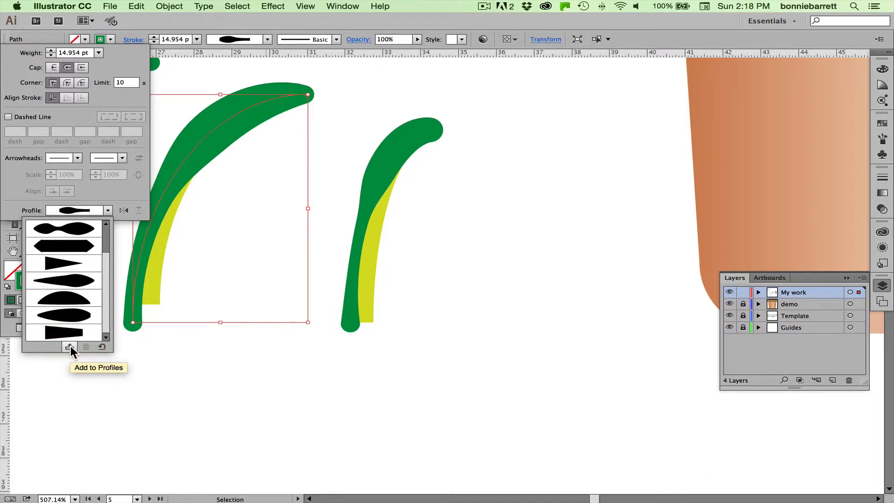
click(69, 347)
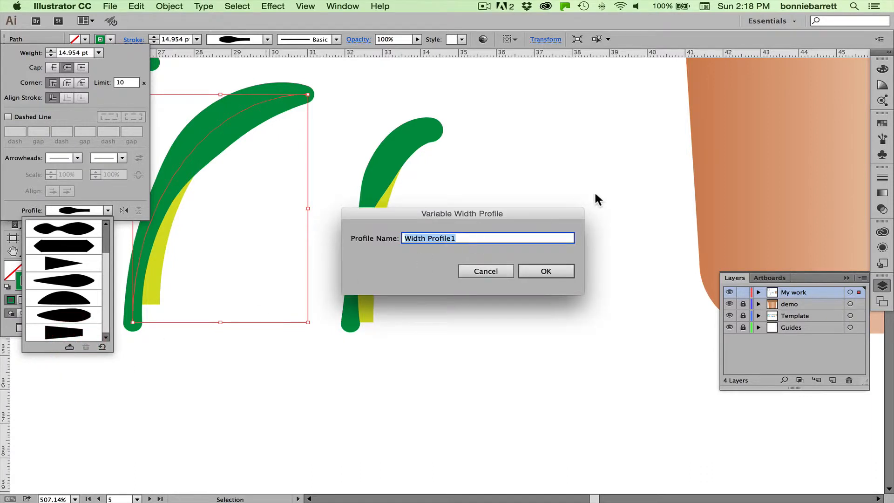
text(daisy)
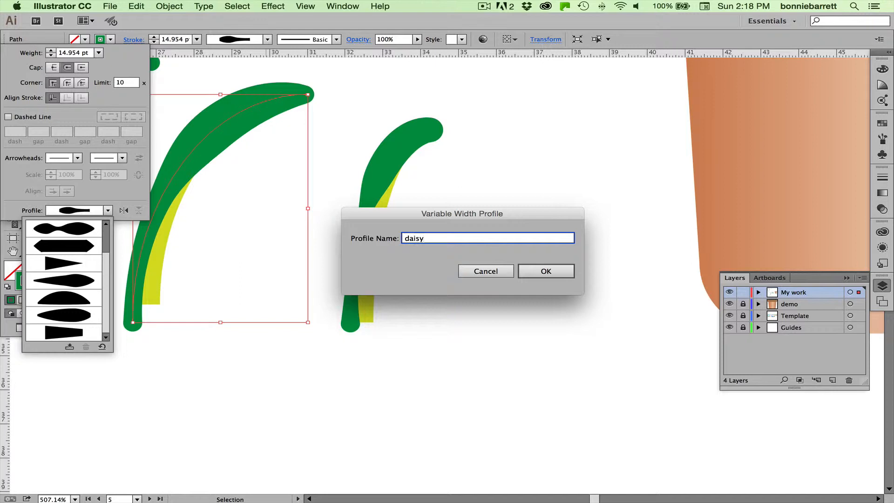
text(leaf)
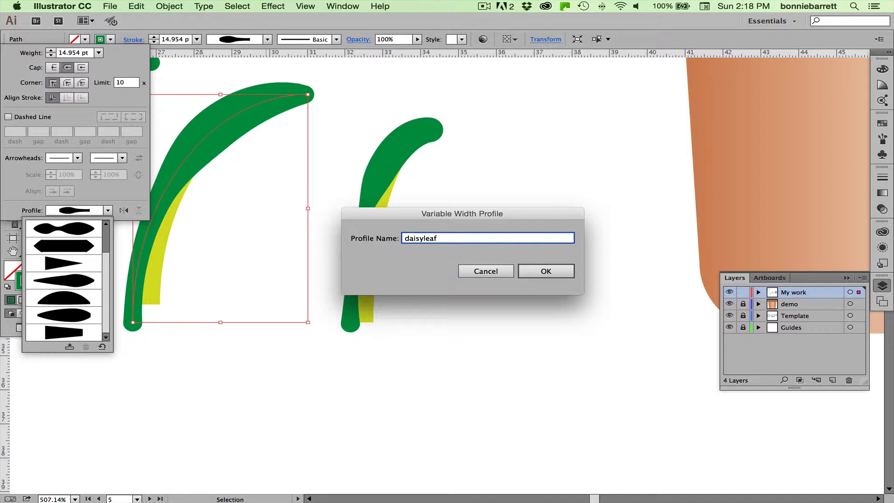
click(546, 271)
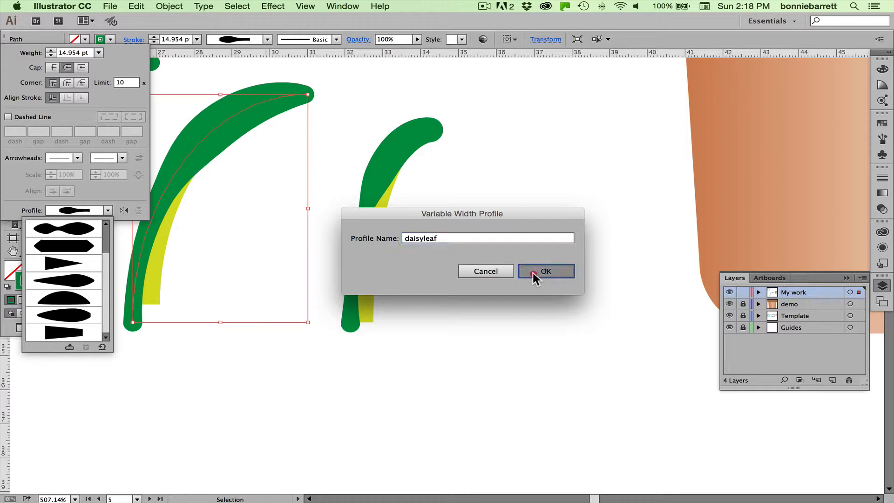
click(546, 271)
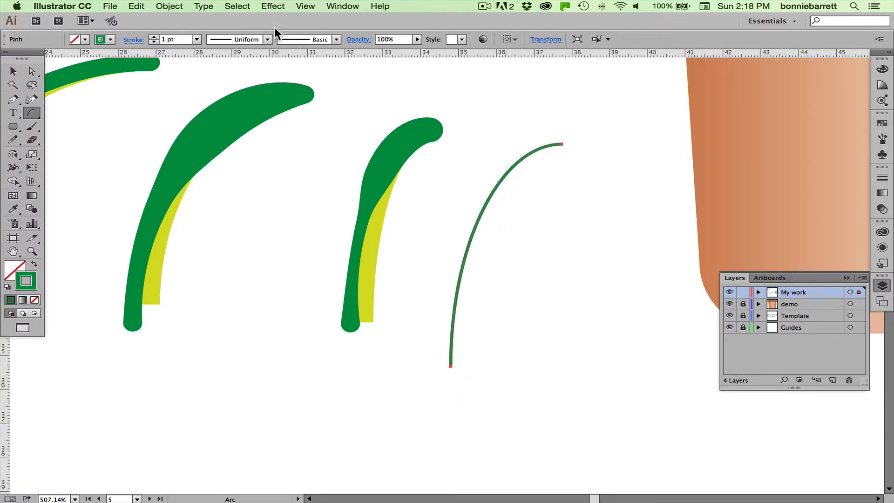
Step: Apply the daisyleaf variable width profile to the thin arc and raise its stroke to 12 pt
click(267, 39)
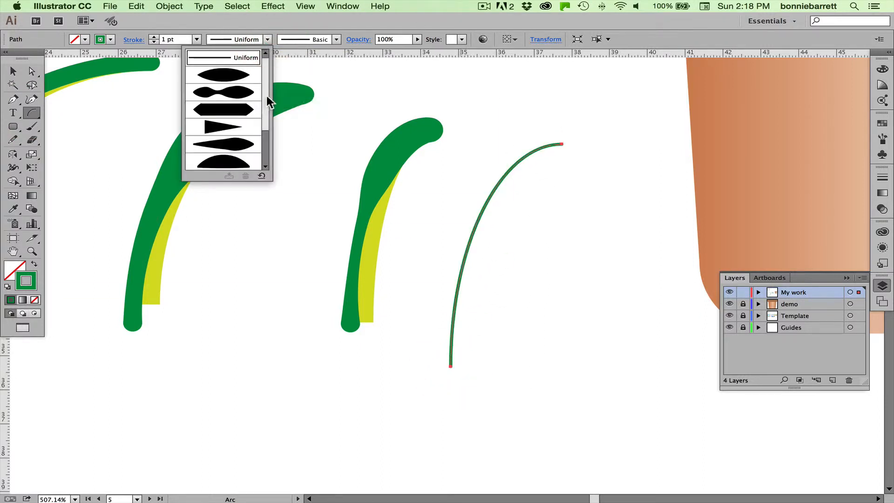
scroll(down, 3)
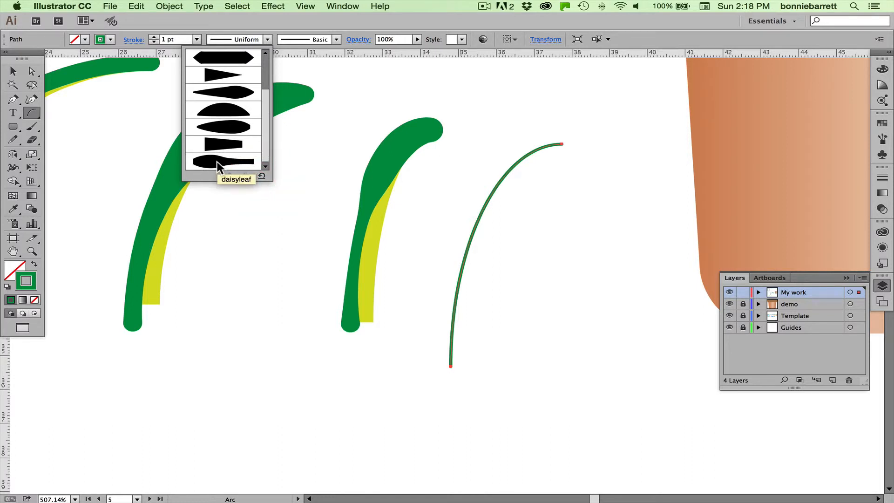
click(220, 160)
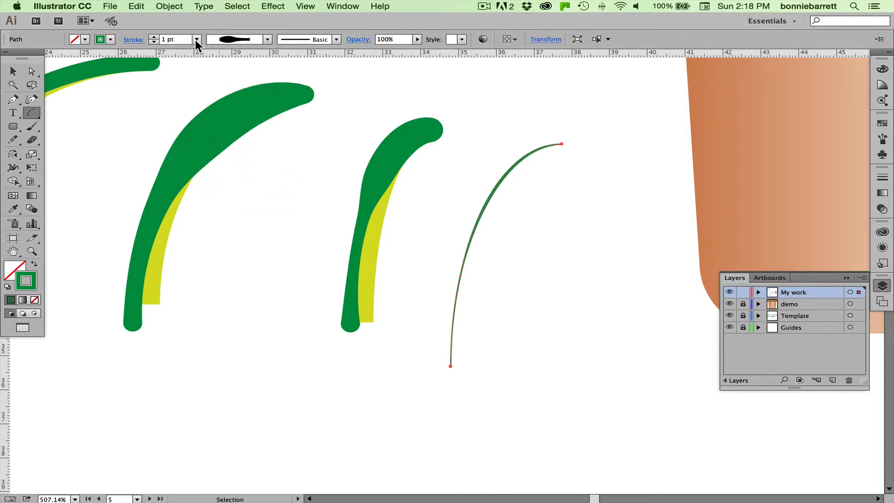
click(196, 40)
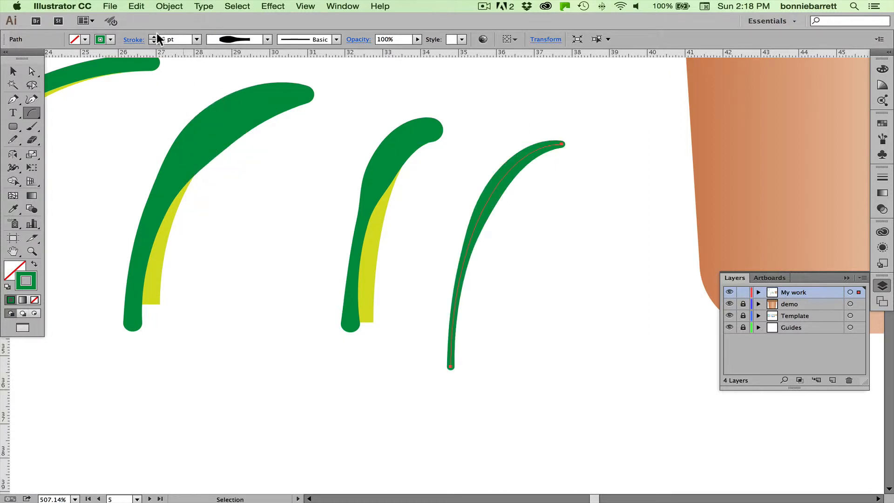
click(156, 36)
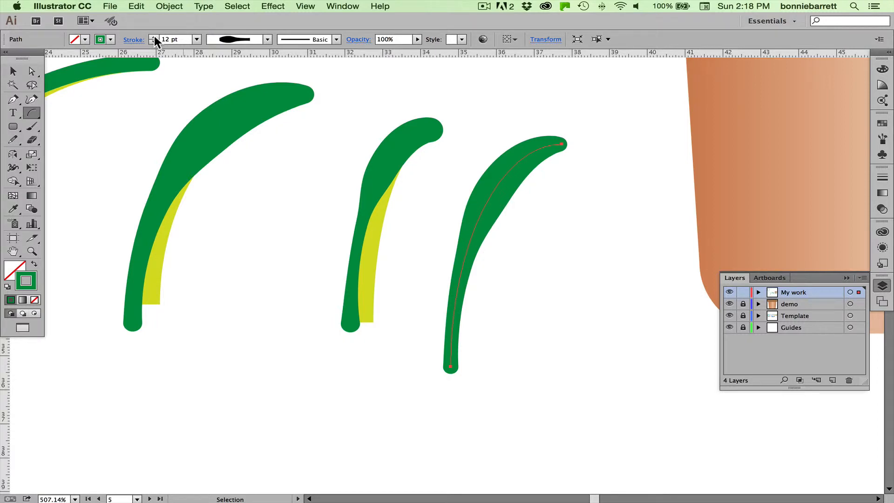
key(cmd+0)
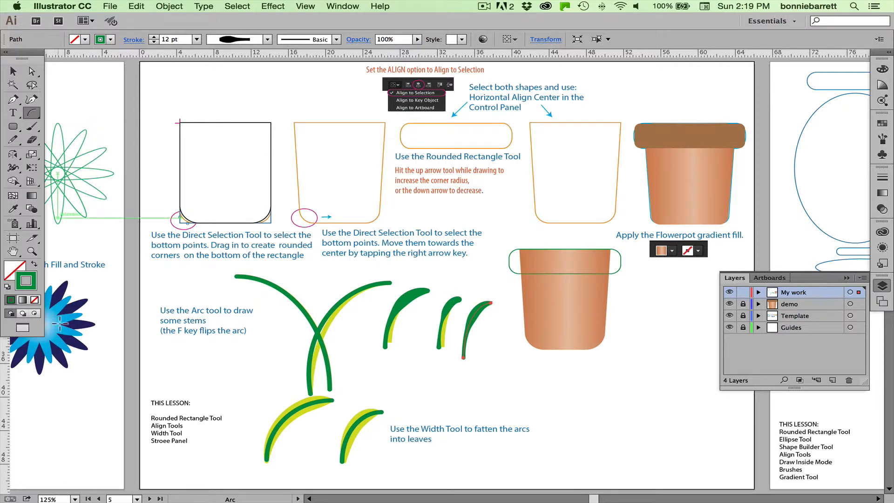
Step: Switch to artboard 7, Layout Space, from the status-bar artboard list
click(139, 499)
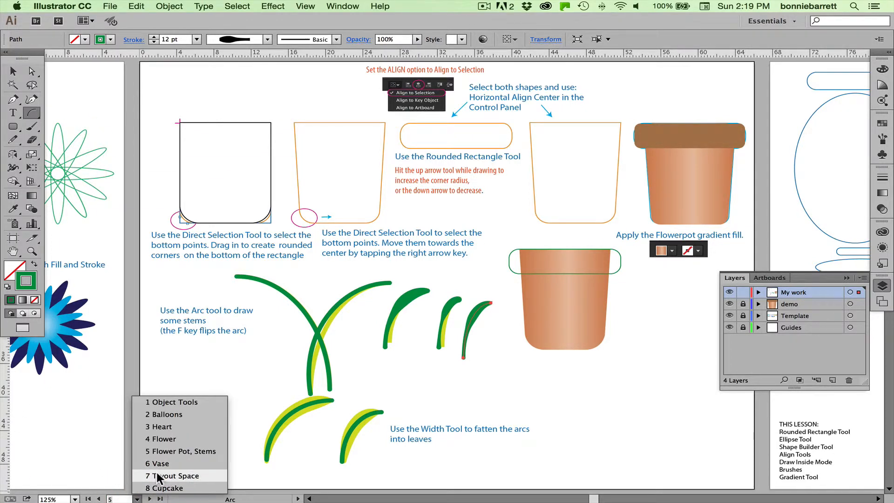
click(169, 476)
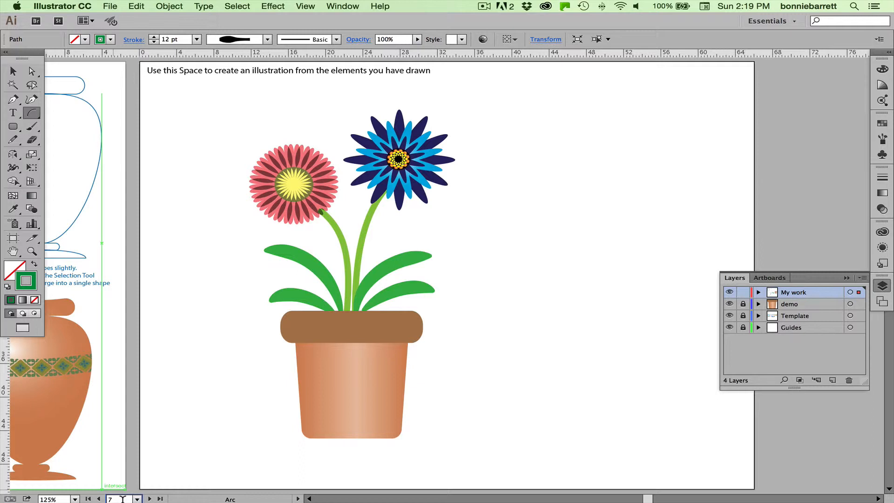
mouse_move(122, 499)
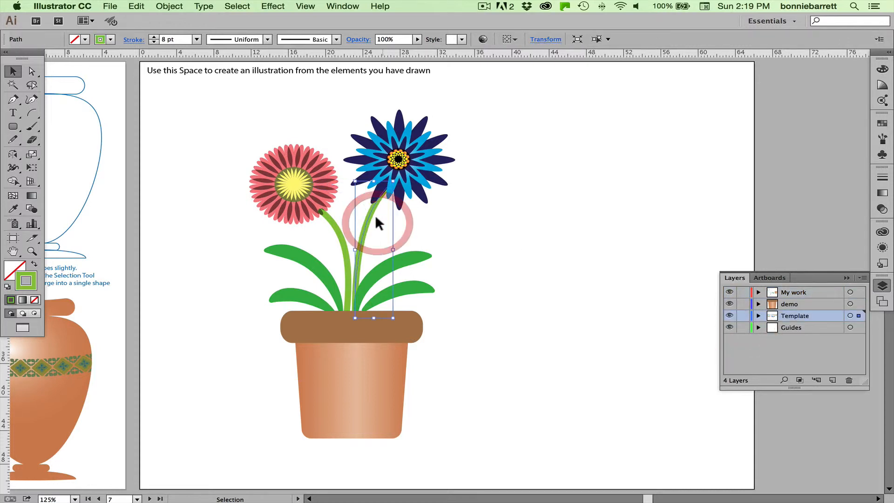
Step: Send the tall right stem to the back so it tucks behind the blue flower's petals
click(170, 6)
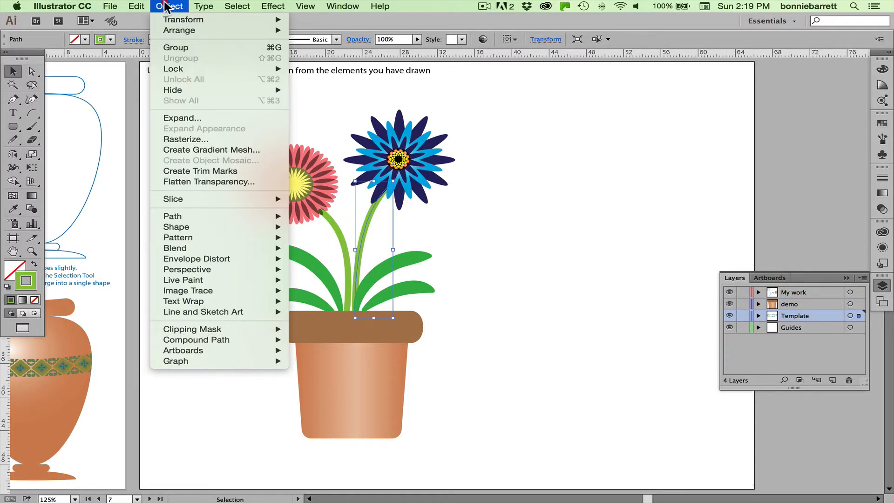
mouse_move(179, 29)
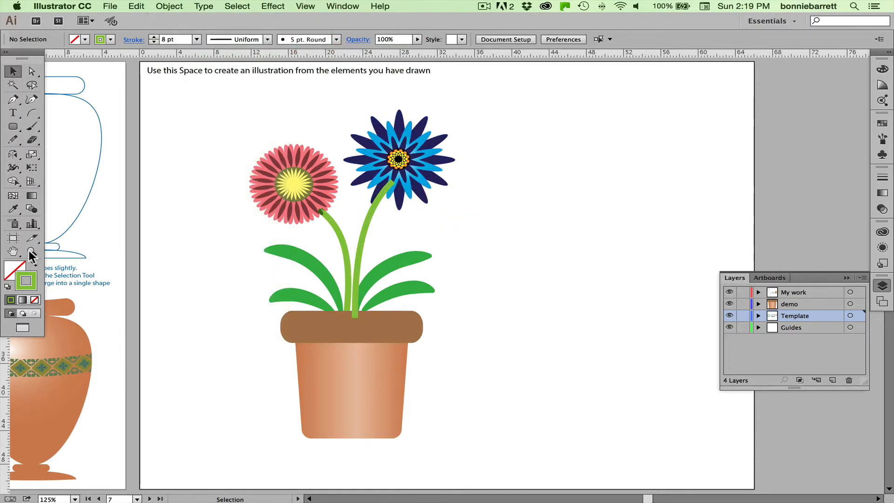
click(399, 160)
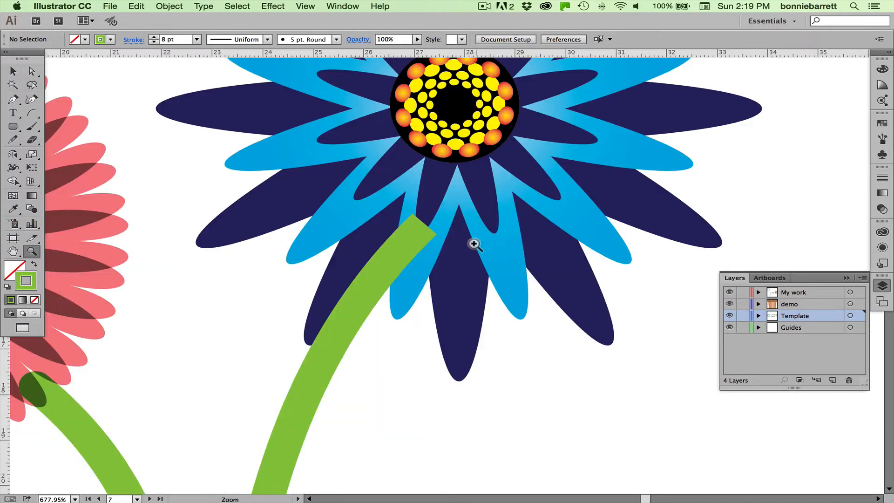
click(13, 71)
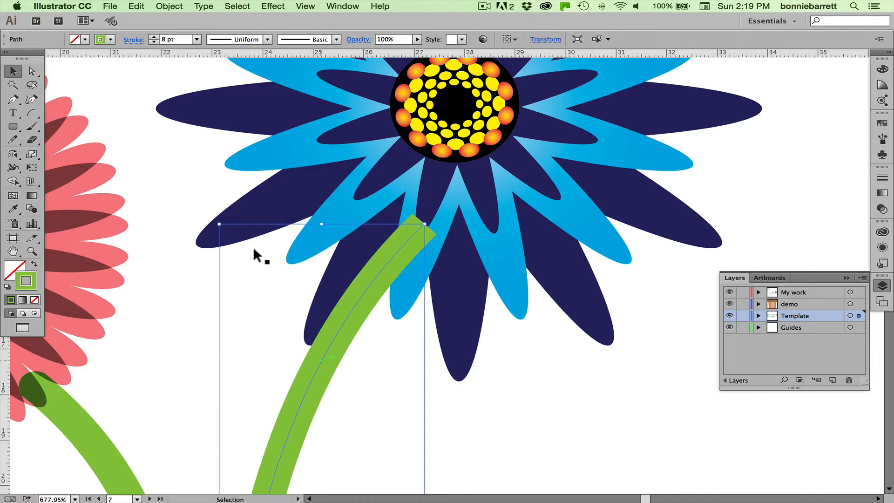
mouse_move(177, 10)
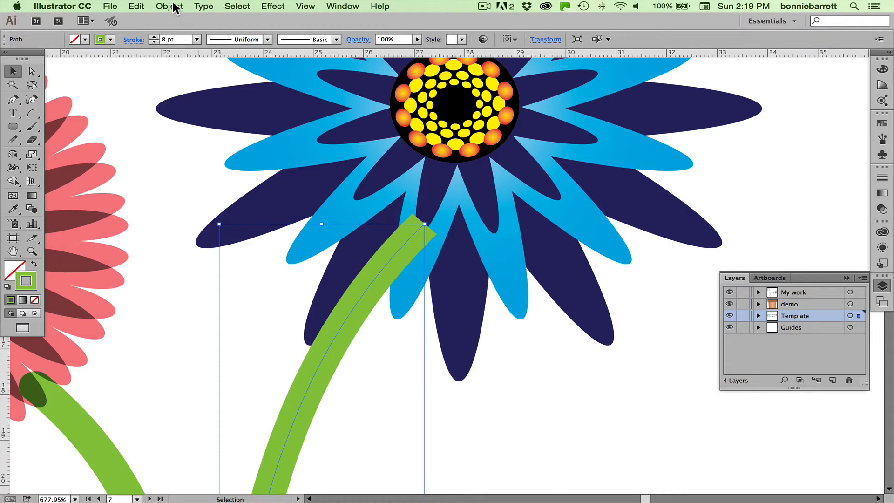
click(170, 6)
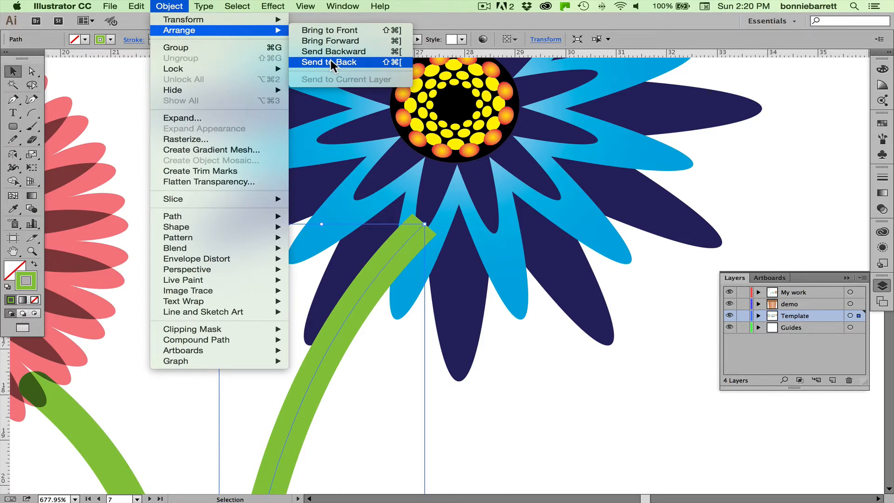
click(327, 61)
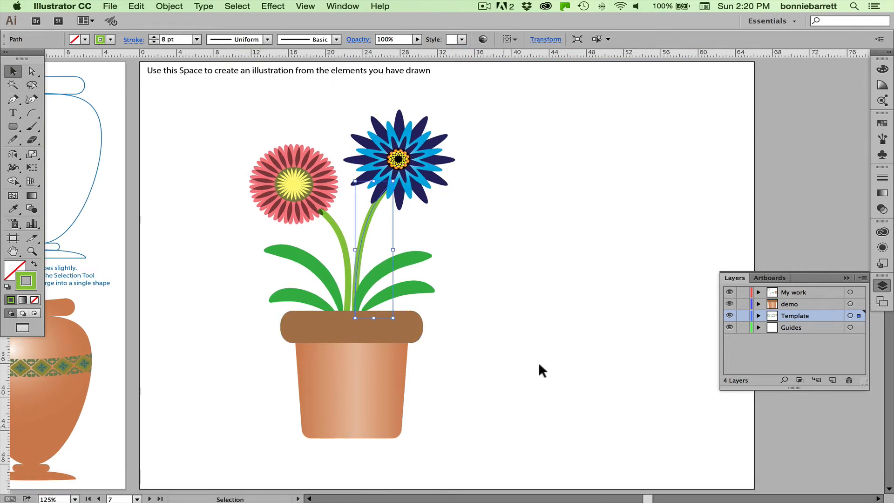
mouse_move(348, 178)
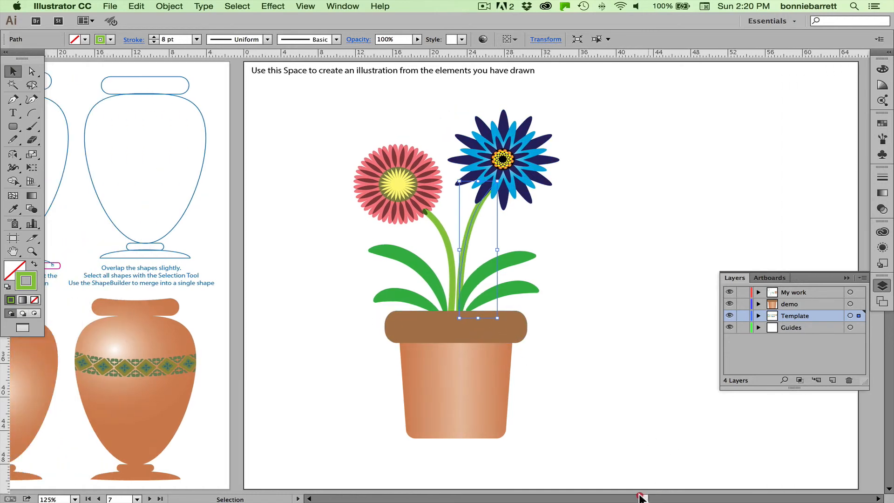
Step: Scroll the canvas left to reveal the vase-drawing lesson artboard
scroll(left, 3)
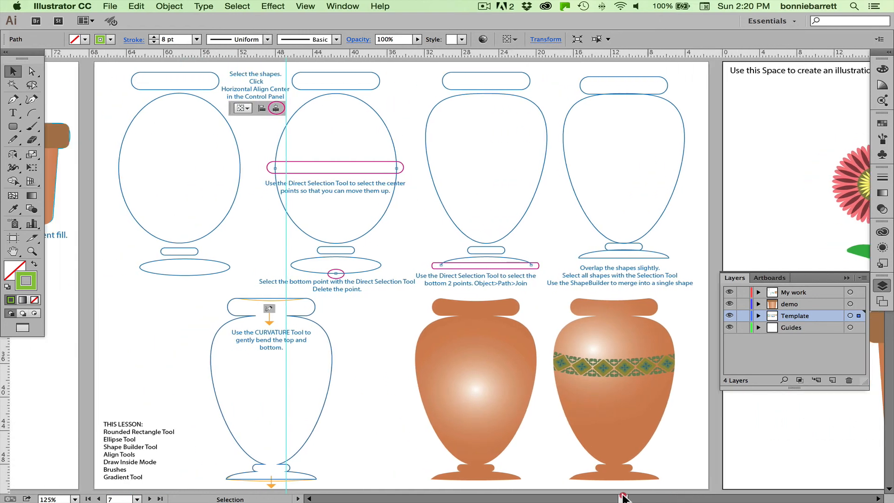